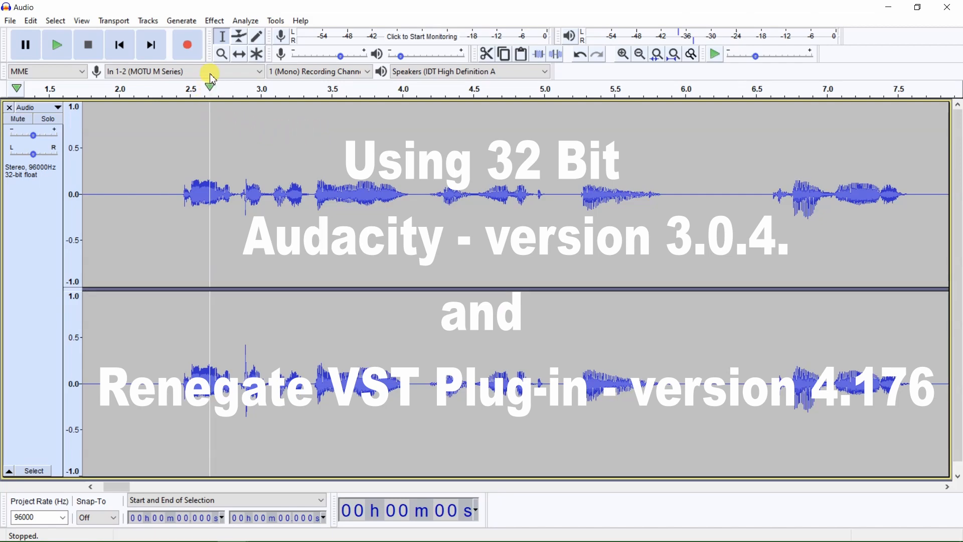
# Show the installed VST effects list from the Effect menu, with Renegate among them
pyautogui.click(214, 20)
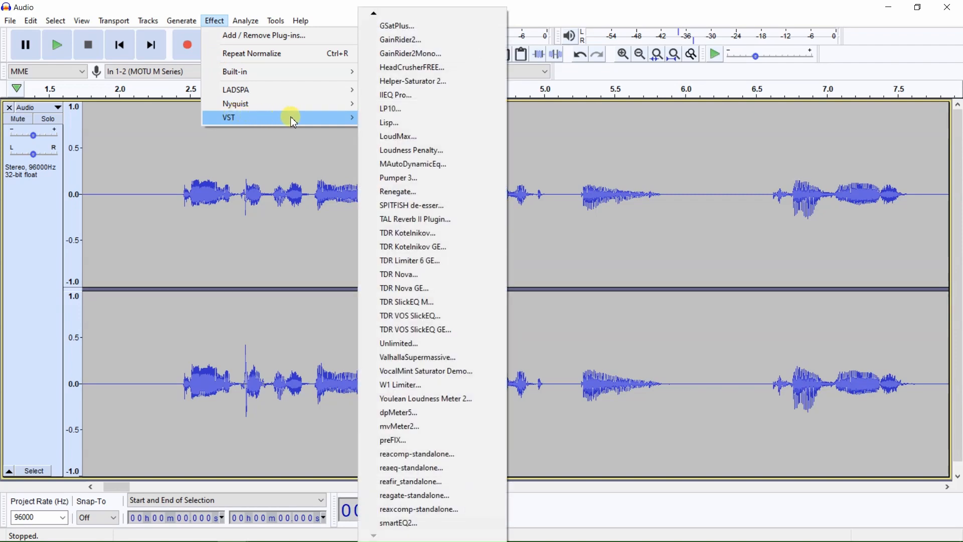
pyautogui.moveTo(408, 191)
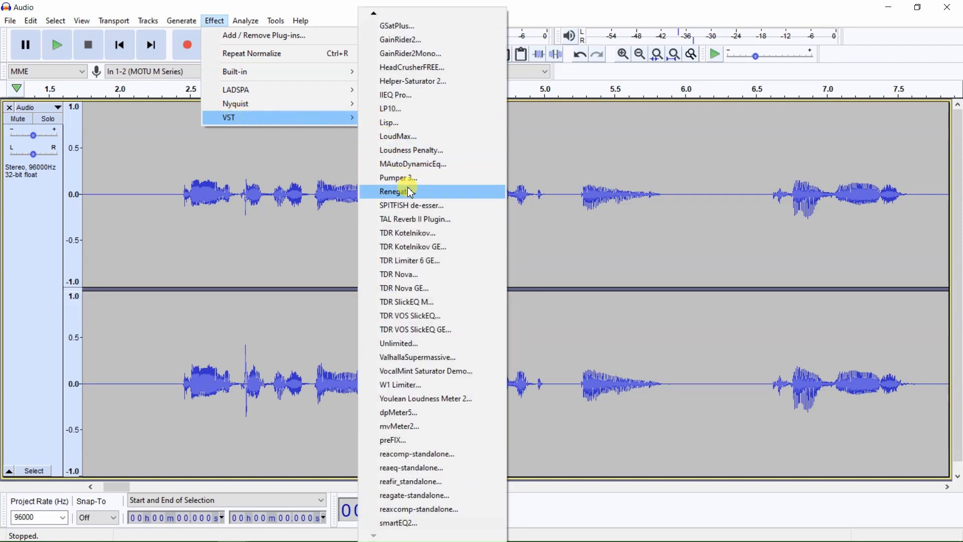
# Launch the Renegate gate effect and browse its Factory Presets list
pyautogui.click(395, 191)
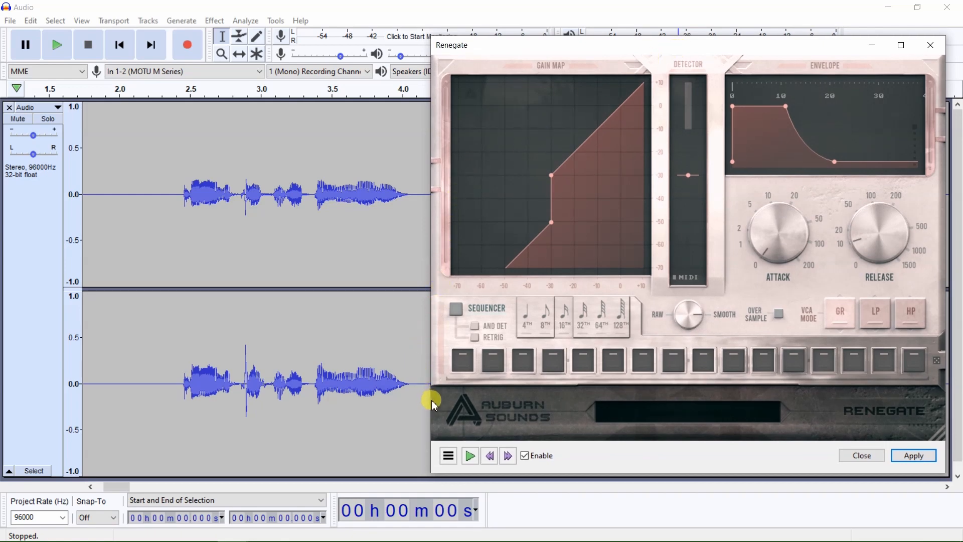
pyautogui.click(448, 456)
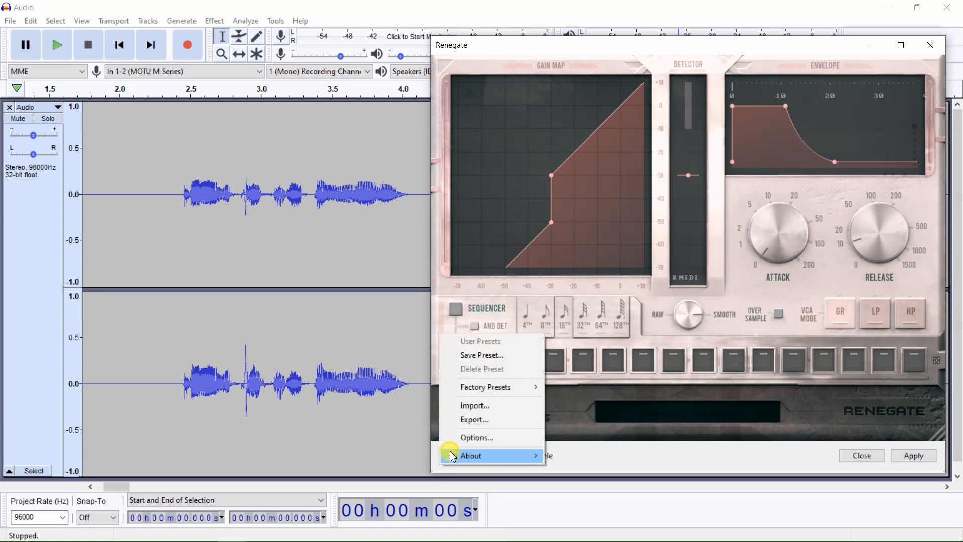
pyautogui.moveTo(516, 388)
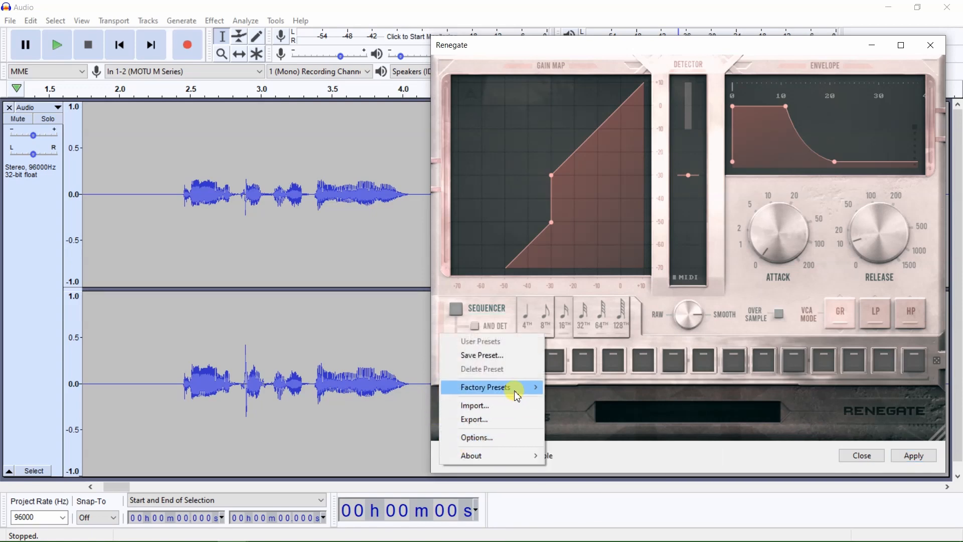
pyautogui.click(486, 387)
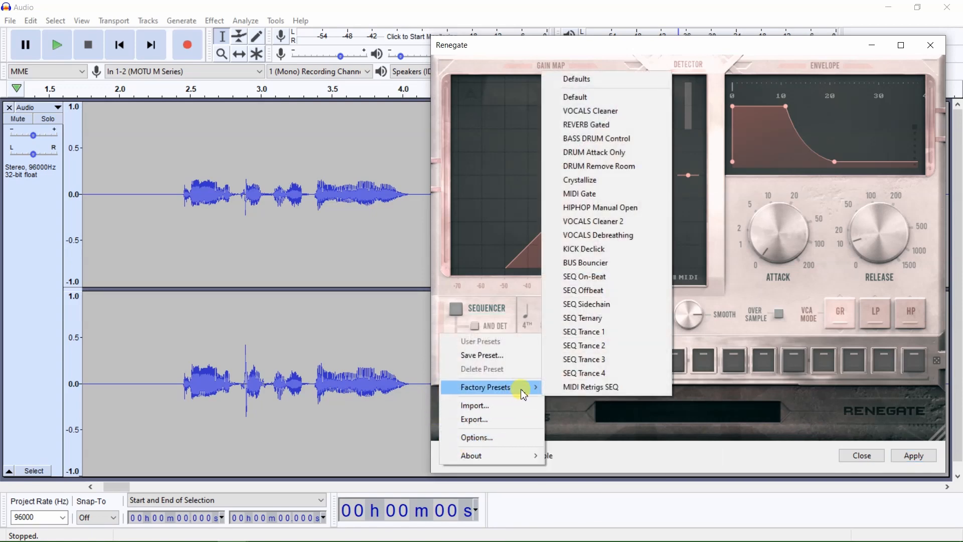
pyautogui.moveTo(605, 90)
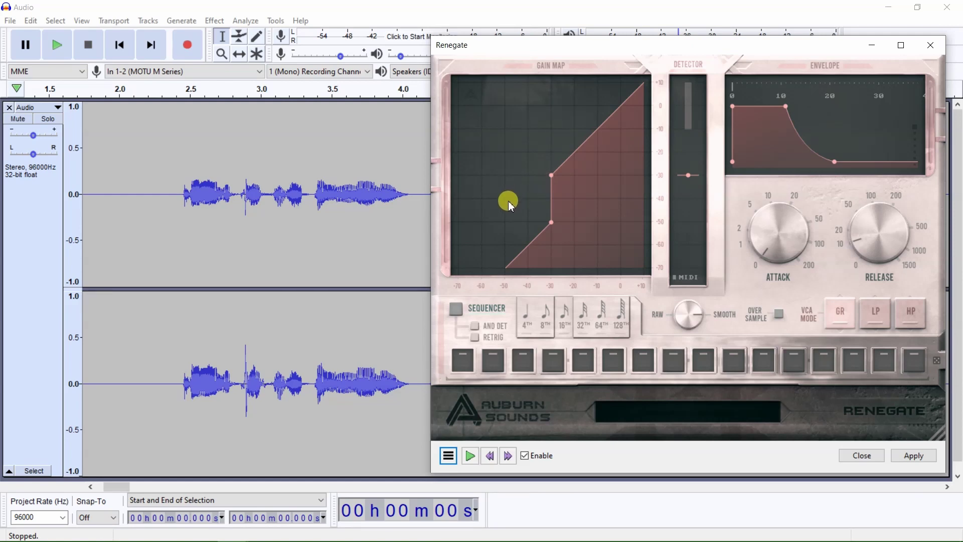
pyautogui.moveTo(509, 208)
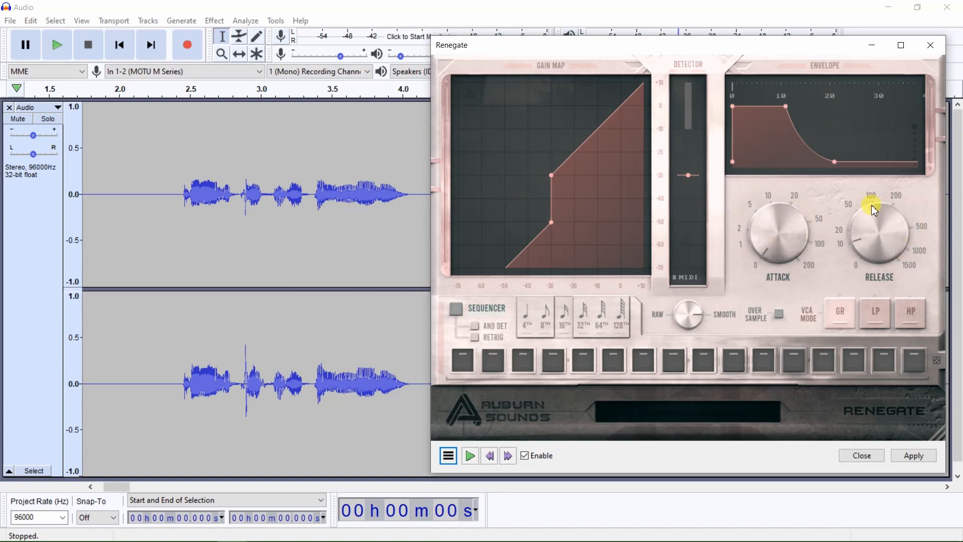
pyautogui.moveTo(444, 302)
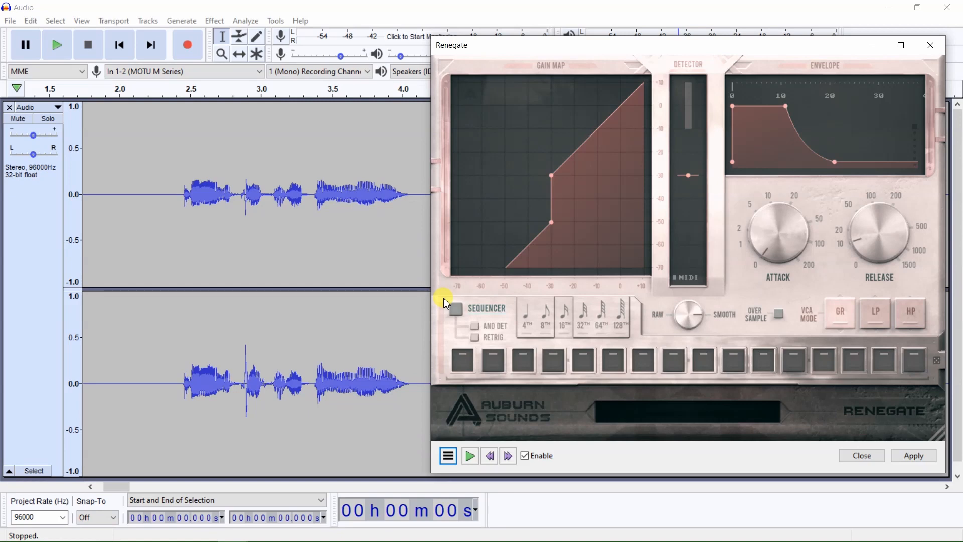
pyautogui.moveTo(462, 426)
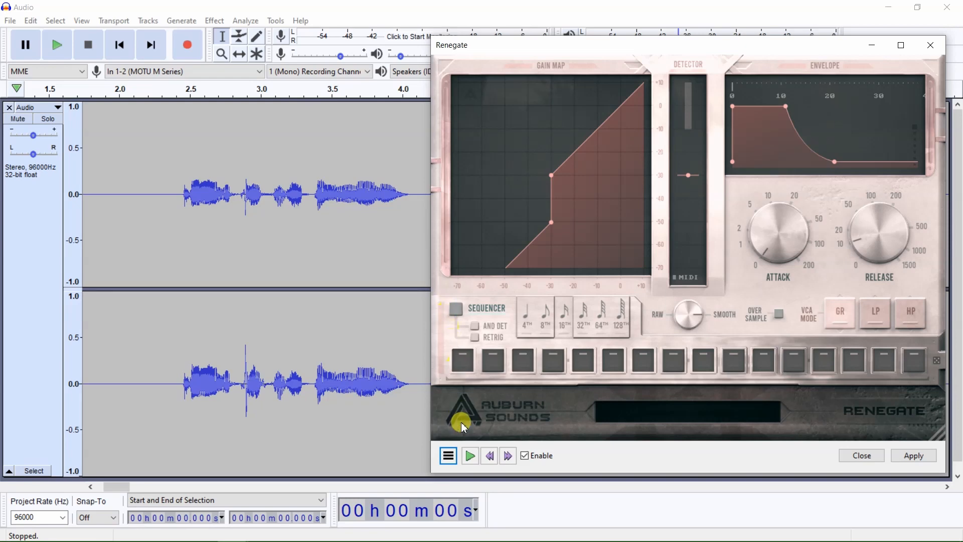
# Reopen Renegate's Factory Presets to view the VOCALS Cleaner, Cleaner 2 and Debreathing entries
pyautogui.click(447, 456)
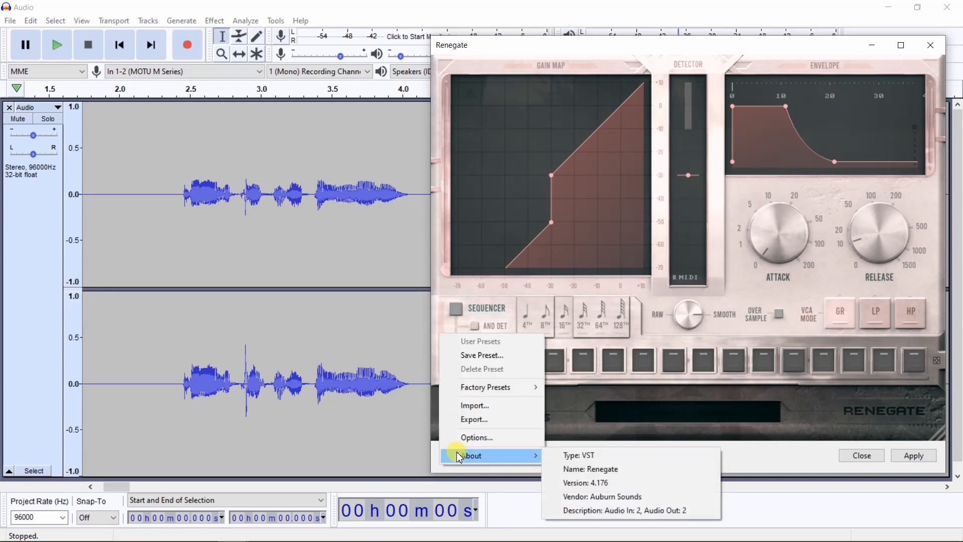
pyautogui.click(485, 387)
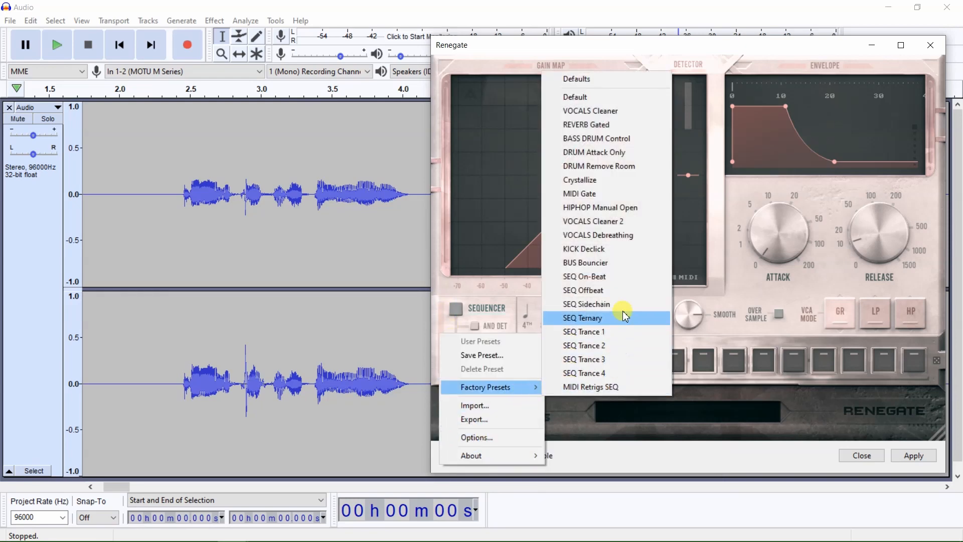
pyautogui.moveTo(660, 124)
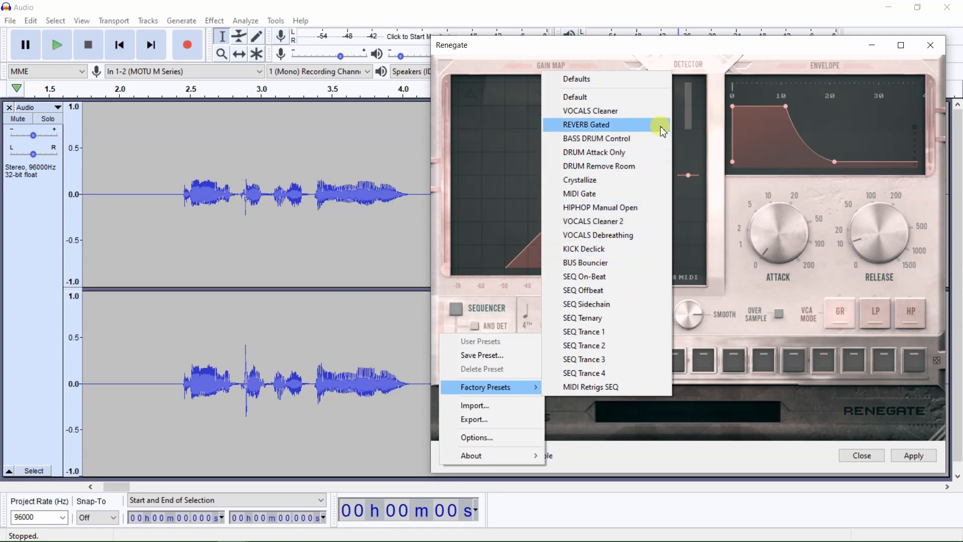
pyautogui.moveTo(662, 110)
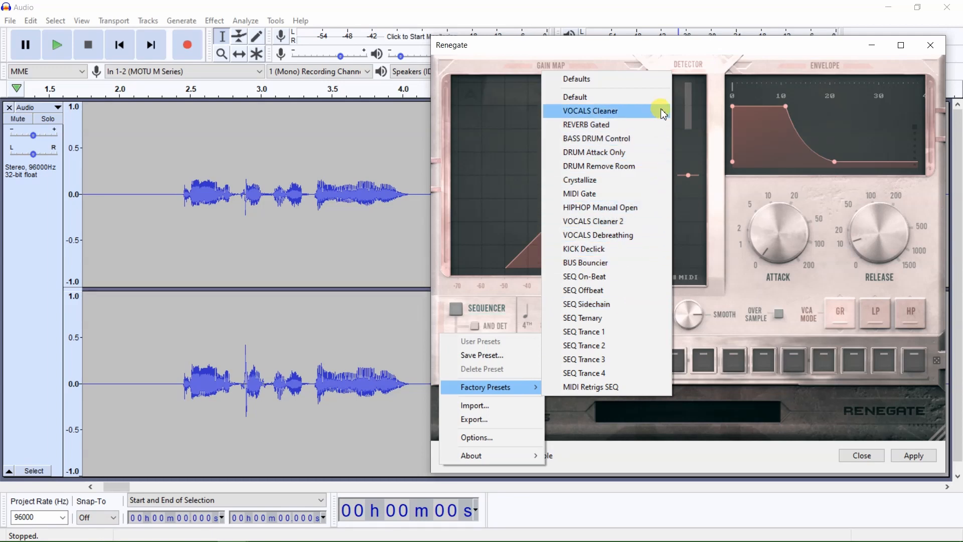
pyautogui.moveTo(654, 221)
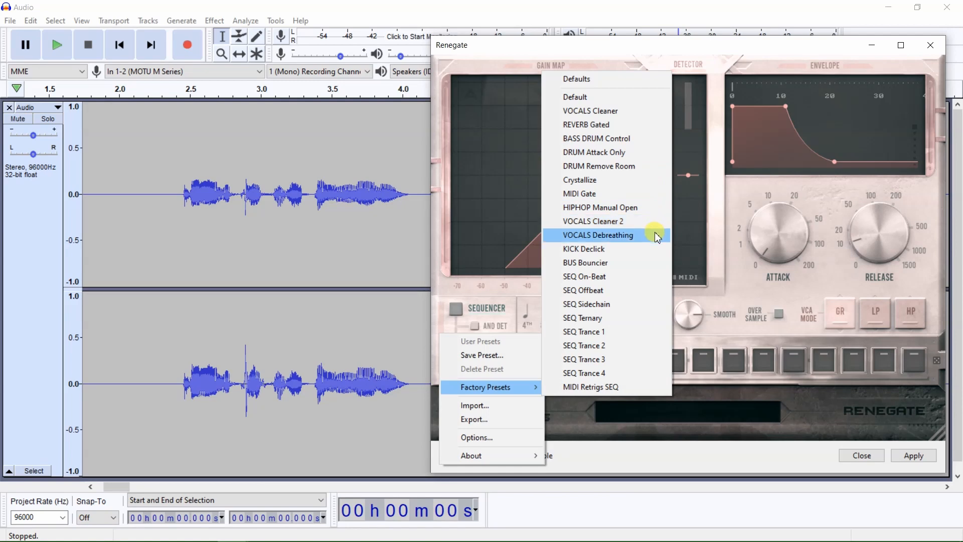
pyautogui.moveTo(658, 112)
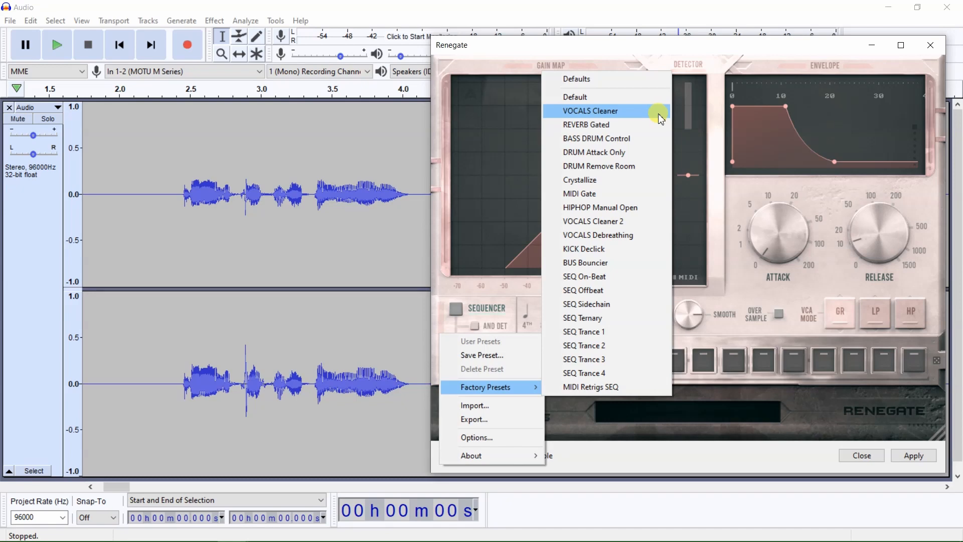
pyautogui.moveTo(658, 221)
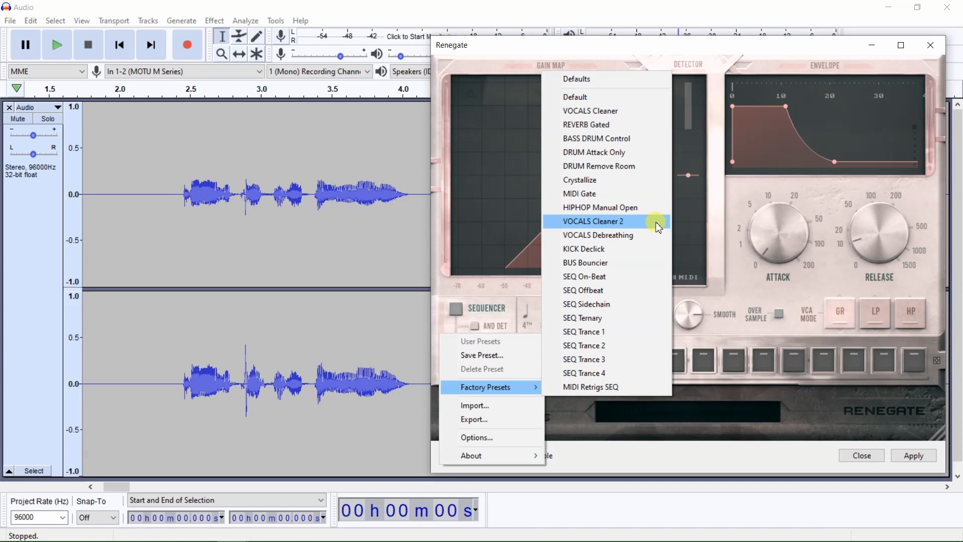
pyautogui.moveTo(657, 237)
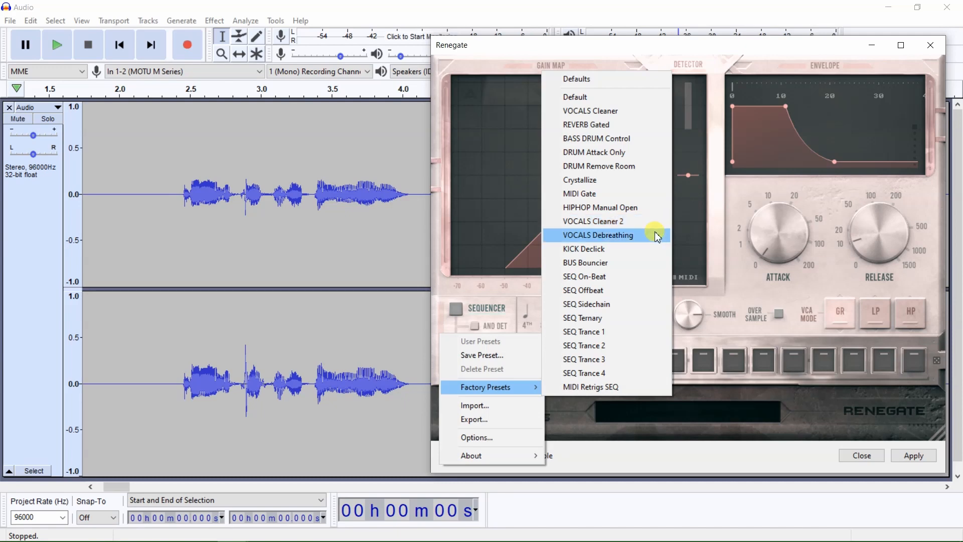
pyautogui.moveTo(657, 111)
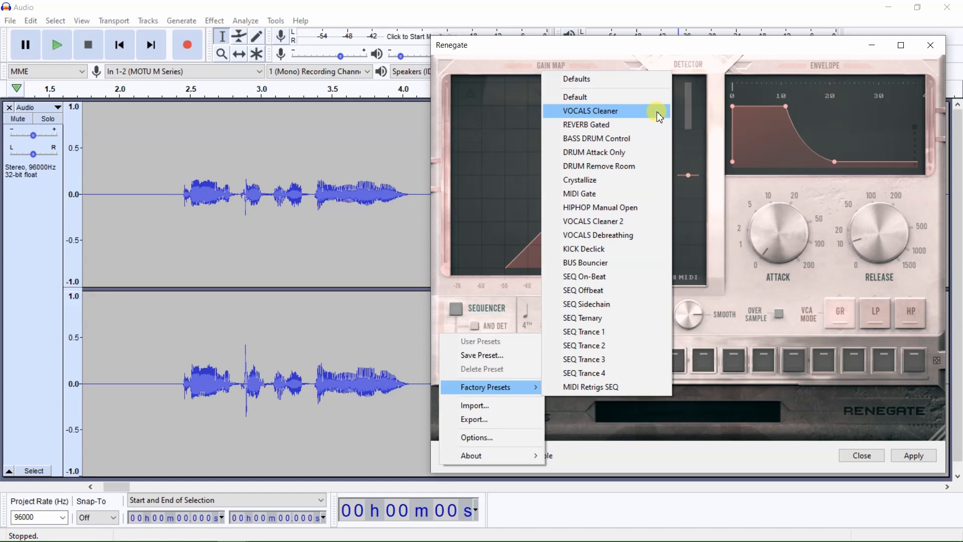
pyautogui.moveTo(658, 221)
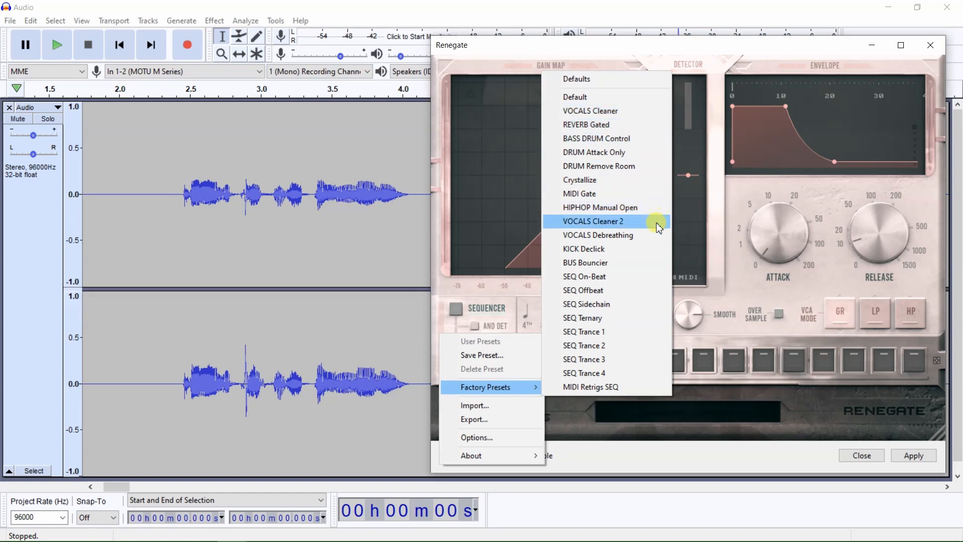
pyautogui.moveTo(657, 125)
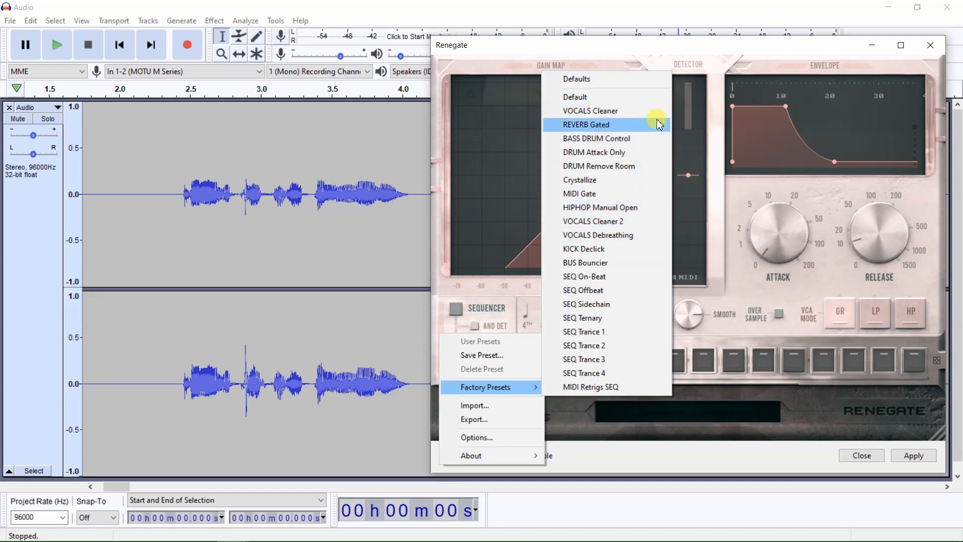
pyautogui.moveTo(657, 110)
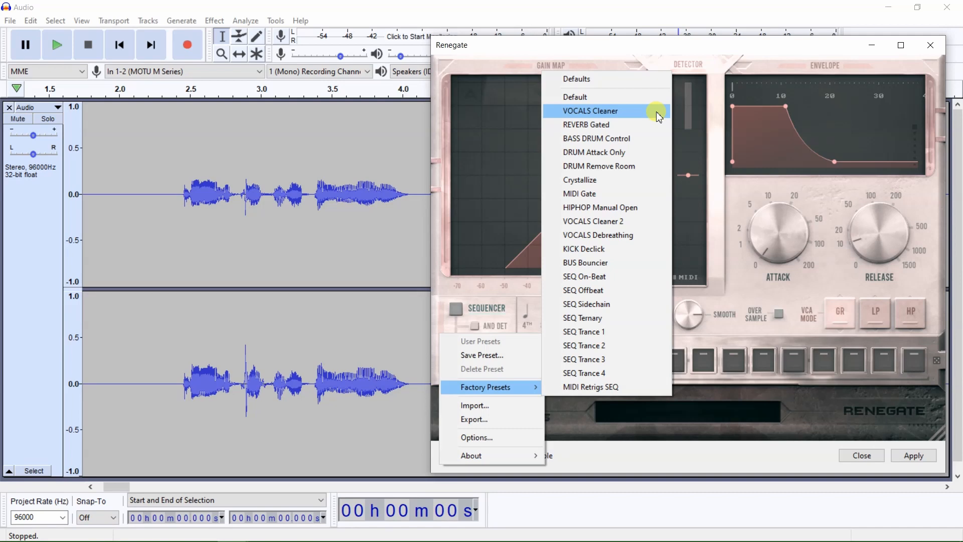
pyautogui.moveTo(122, 174)
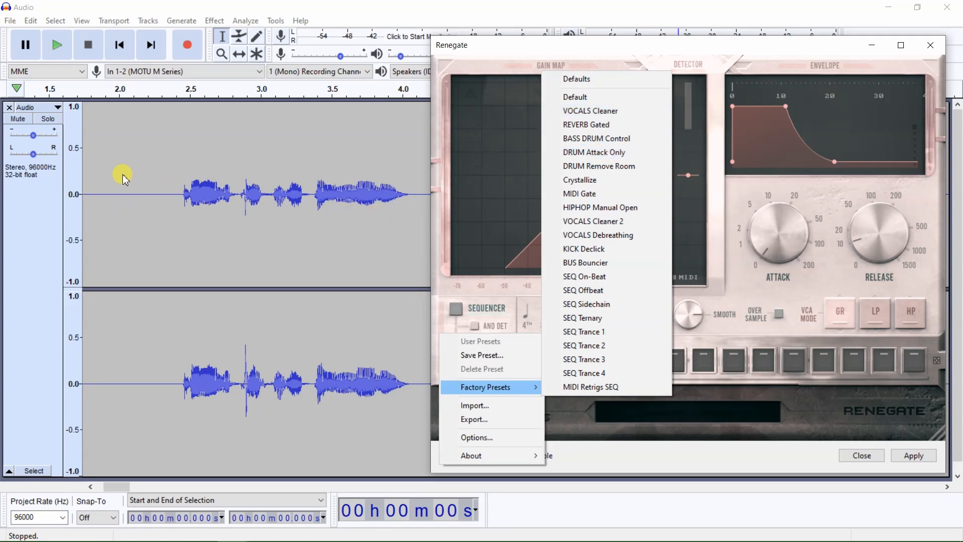
pyautogui.moveTo(396, 198)
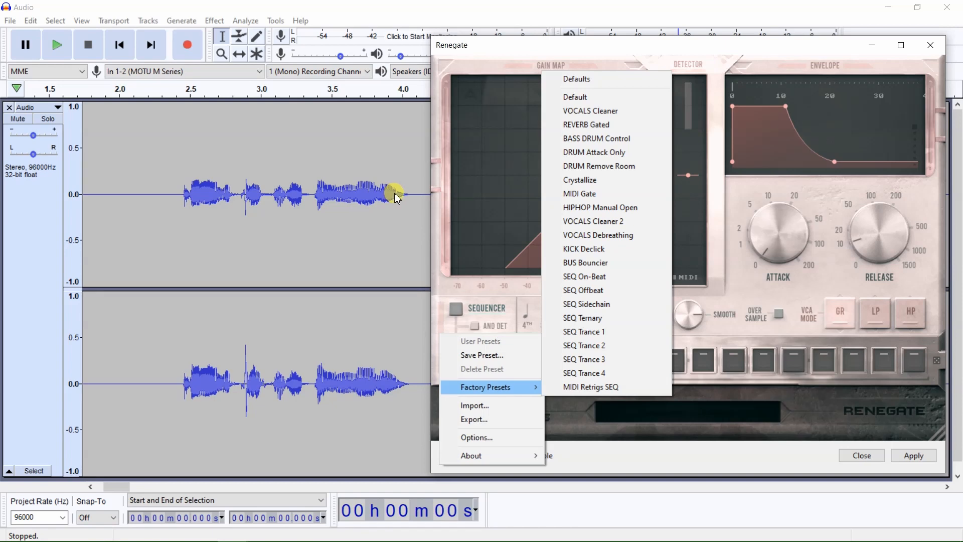
pyautogui.moveTo(645, 112)
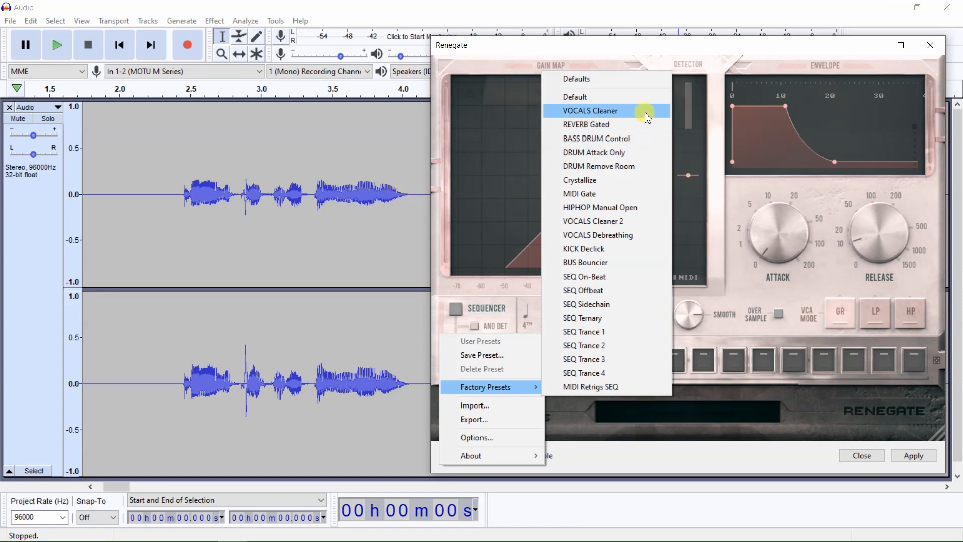
pyautogui.moveTo(646, 221)
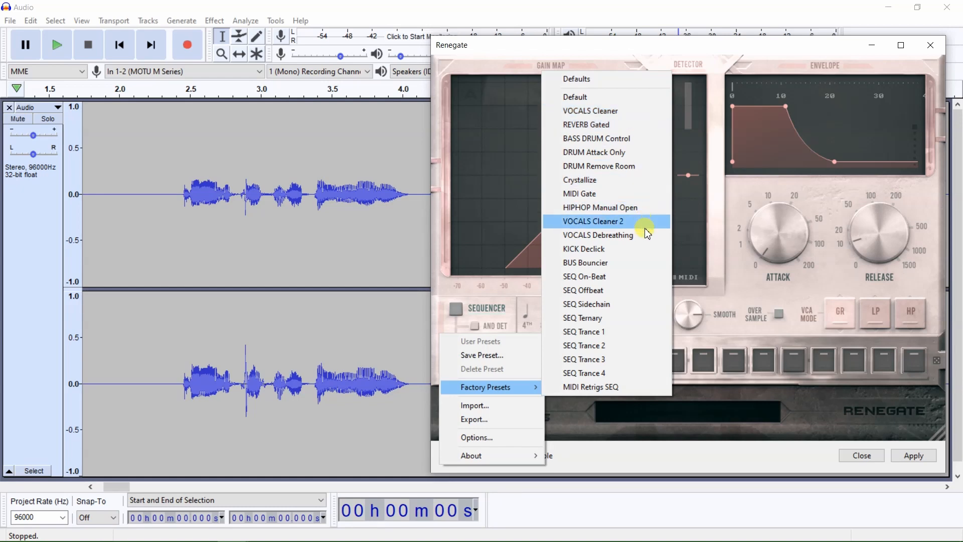
pyautogui.moveTo(654, 110)
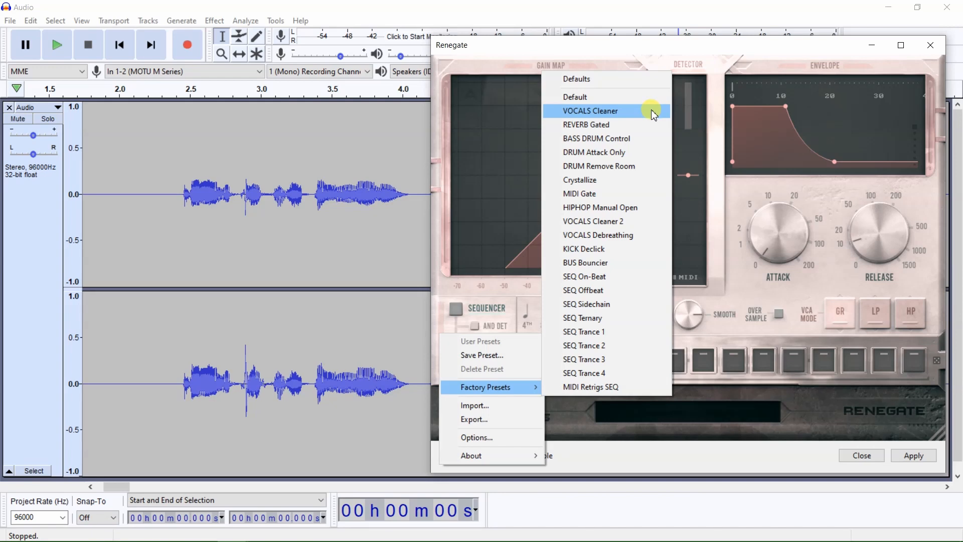
pyautogui.moveTo(657, 221)
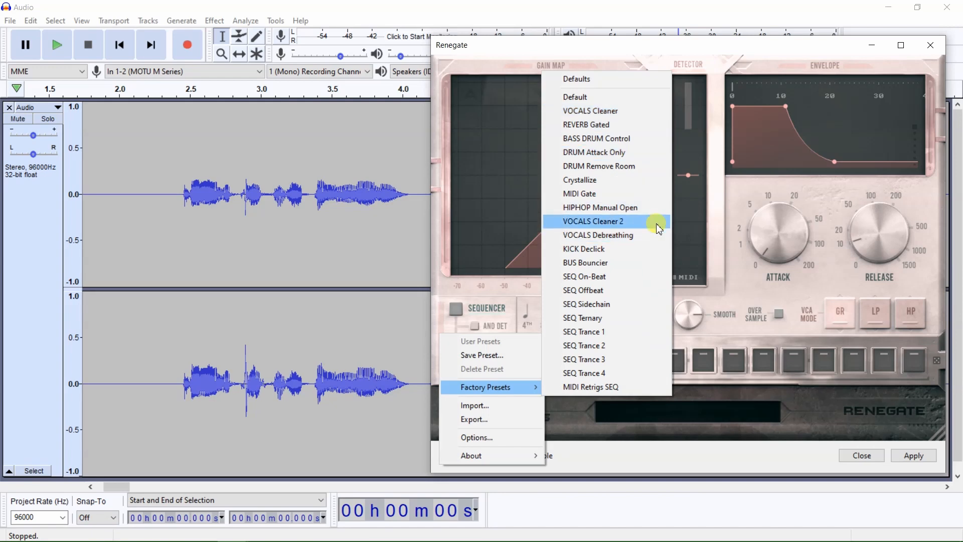
pyautogui.moveTo(668, 111)
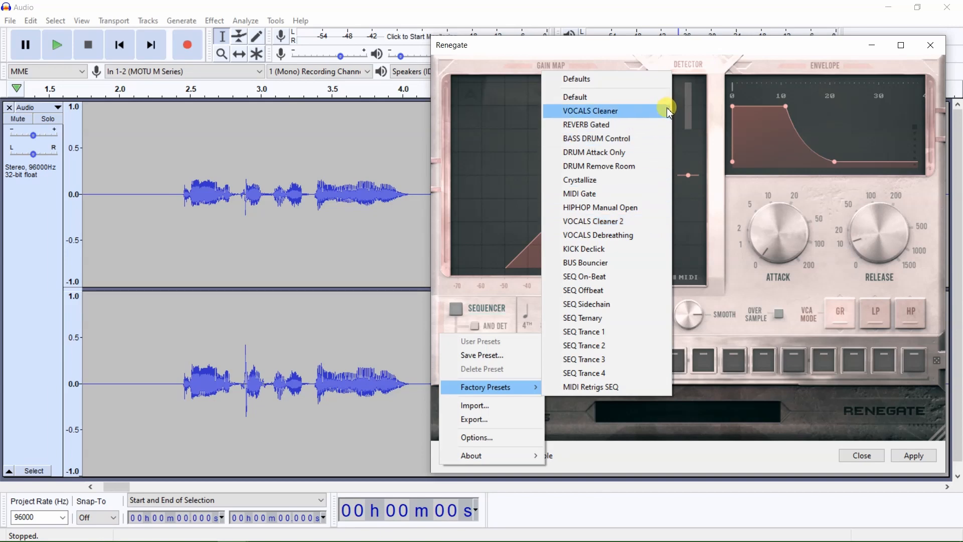
pyautogui.moveTo(590, 79)
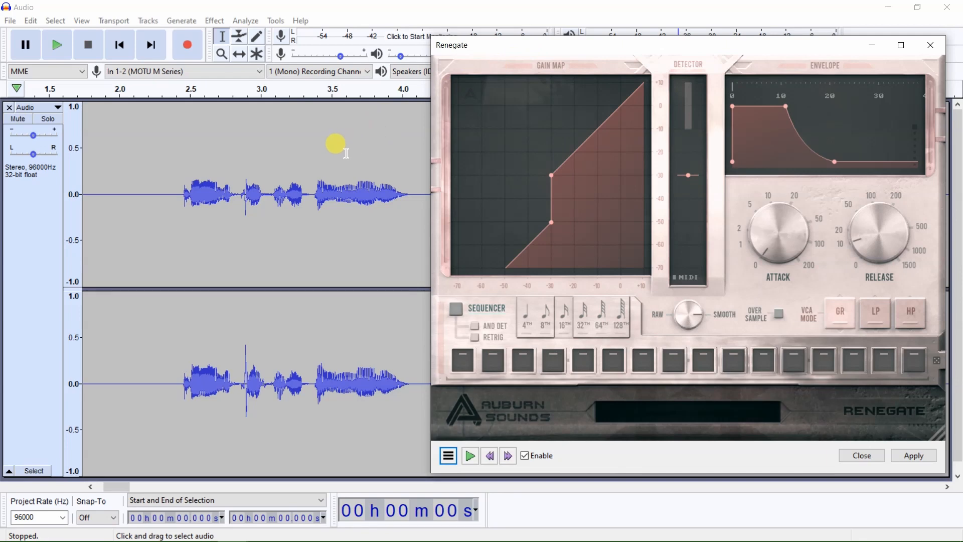
pyautogui.moveTo(342, 151)
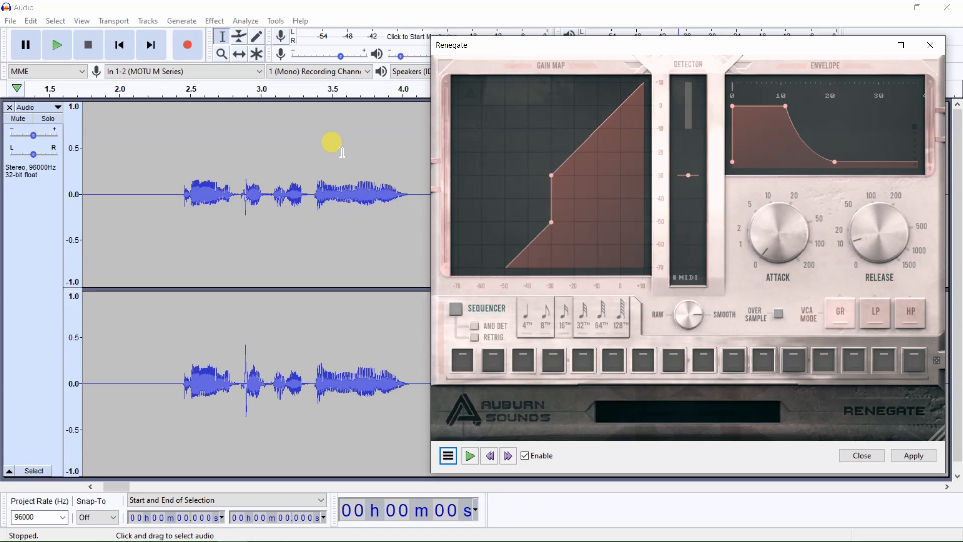
pyautogui.moveTo(122, 162)
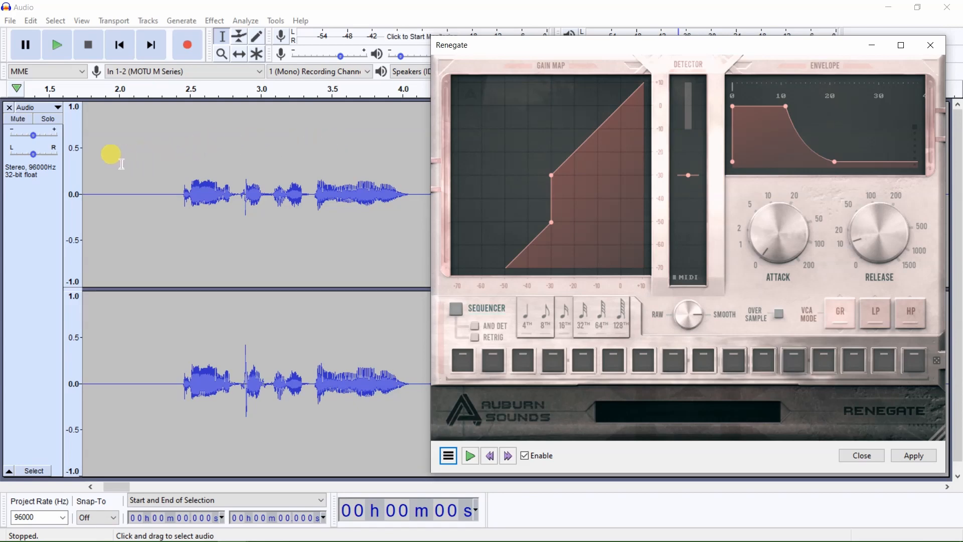
pyautogui.moveTo(74, 178)
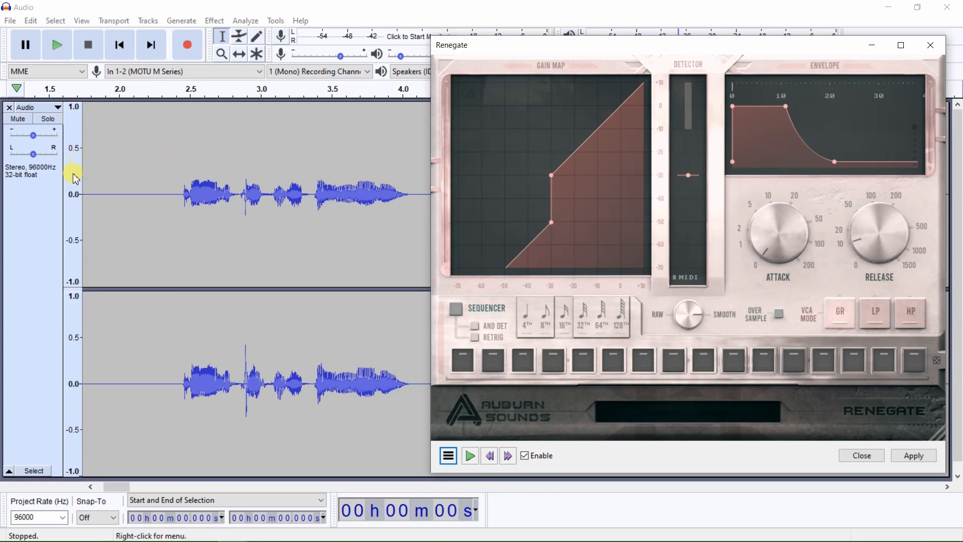
pyautogui.moveTo(72, 358)
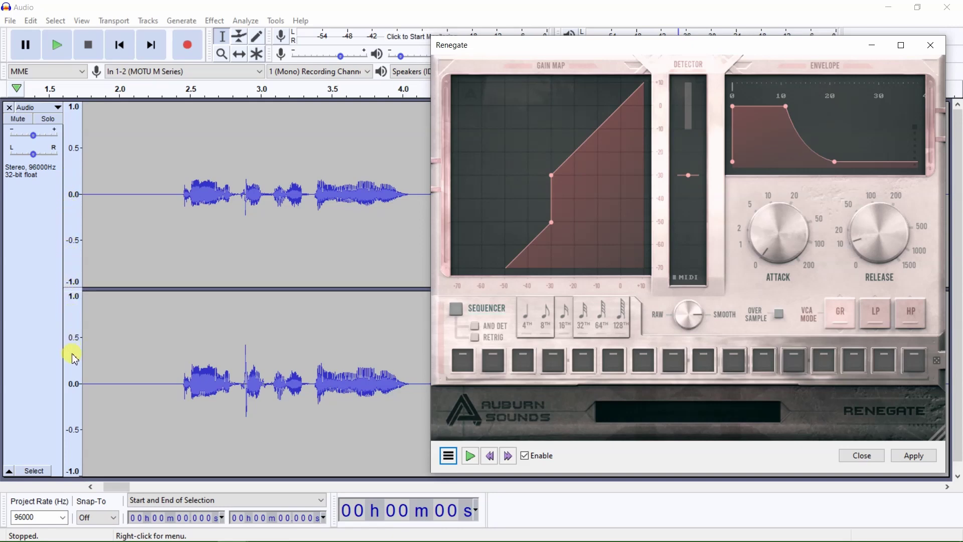
pyautogui.moveTo(73, 318)
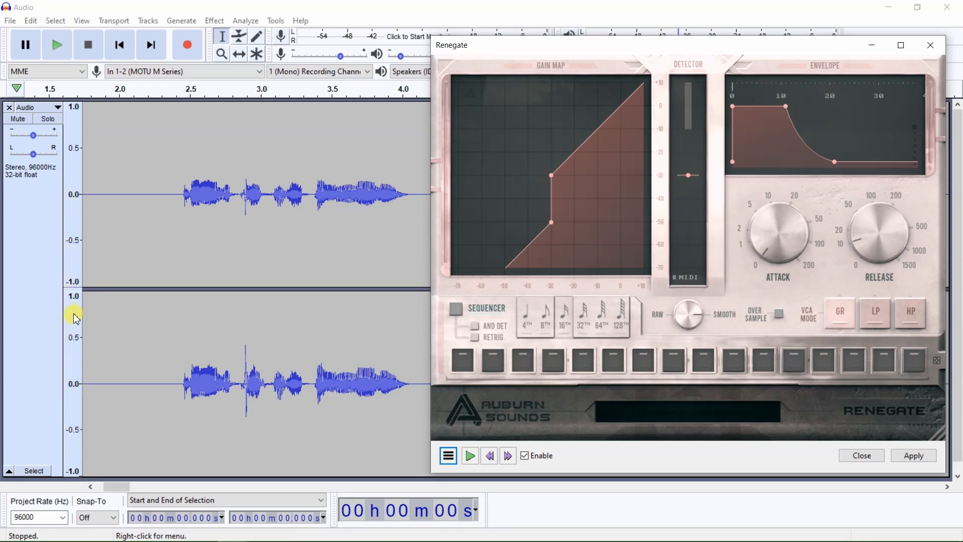
pyautogui.moveTo(73, 168)
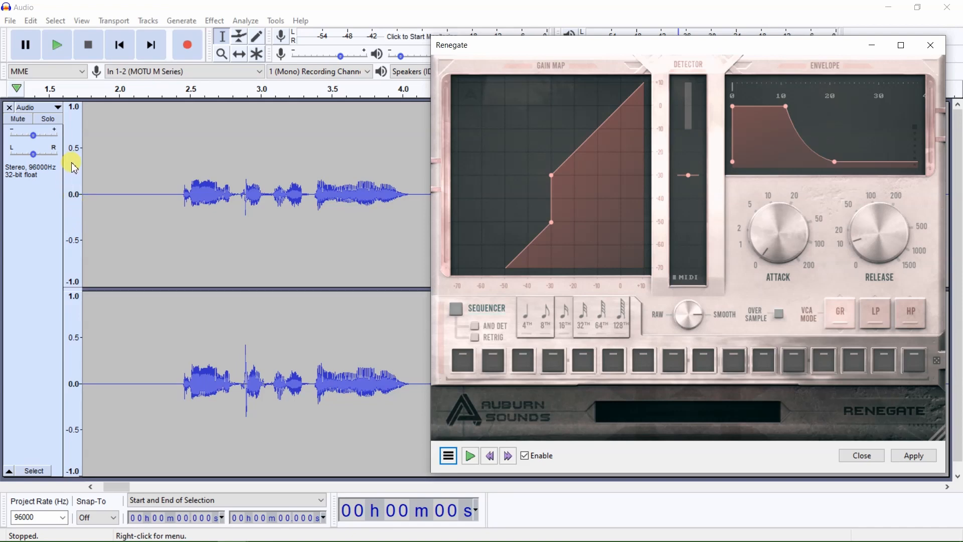
# Switch the stereo track's vertical ruler to a dB scale to reveal the noise between phrases
pyautogui.rightClick(72, 167)
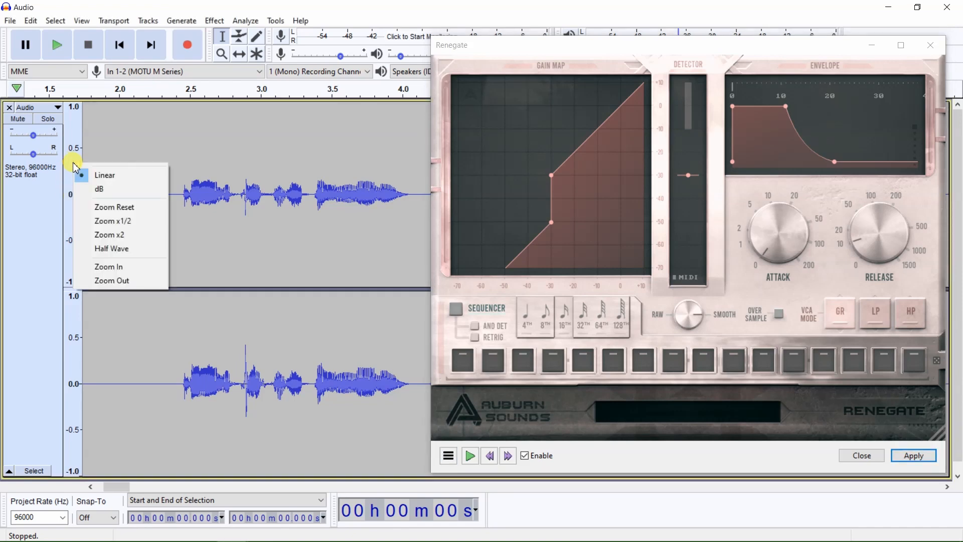
pyautogui.moveTo(143, 191)
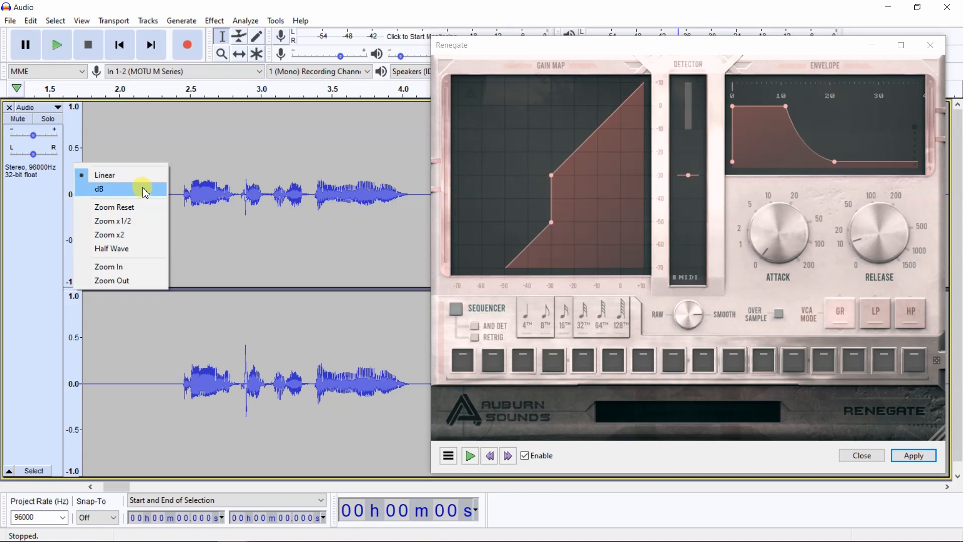
pyautogui.click(99, 188)
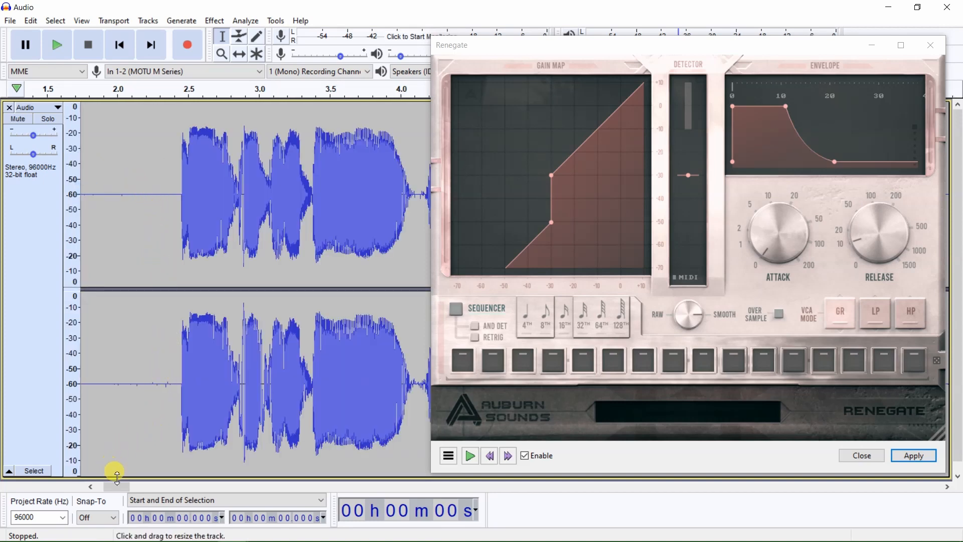
pyautogui.hscroll(3)
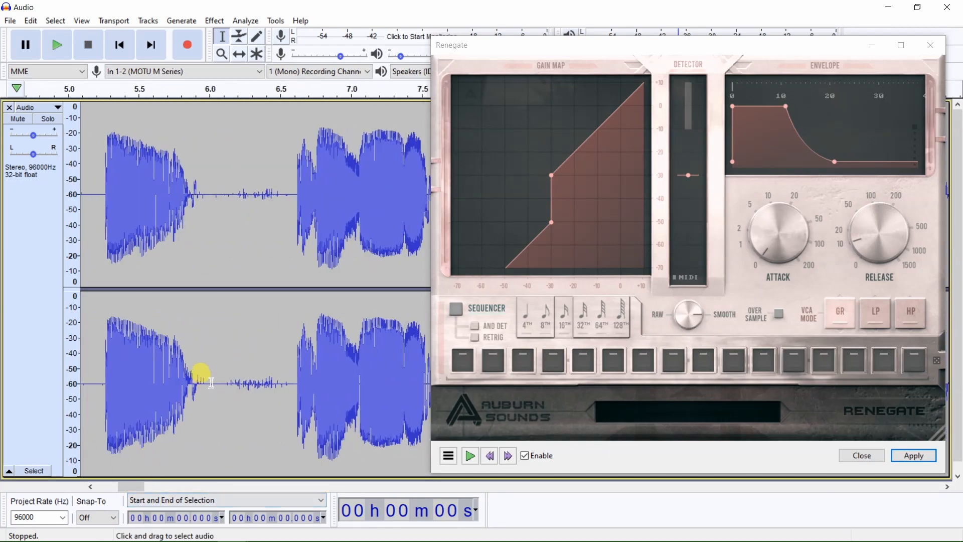
pyautogui.moveTo(213, 341)
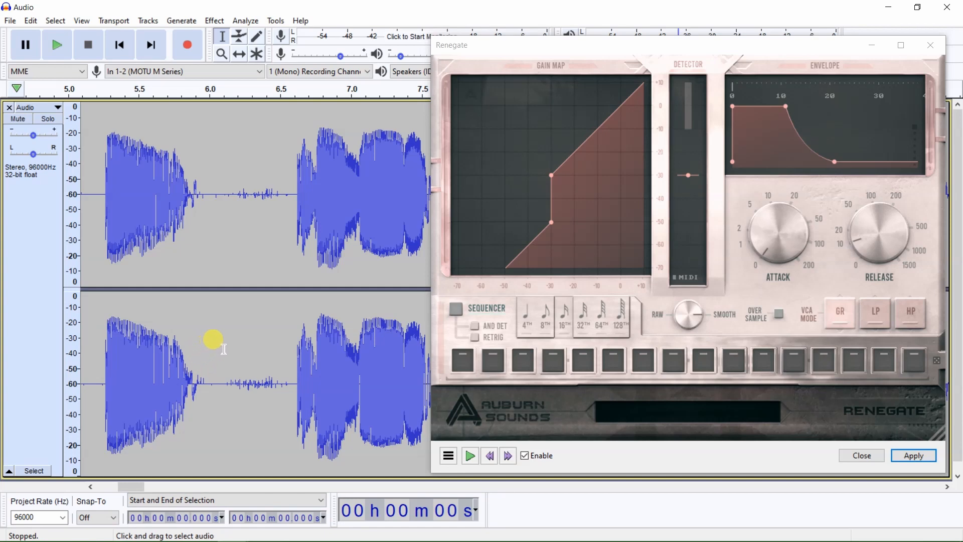
pyautogui.moveTo(257, 277)
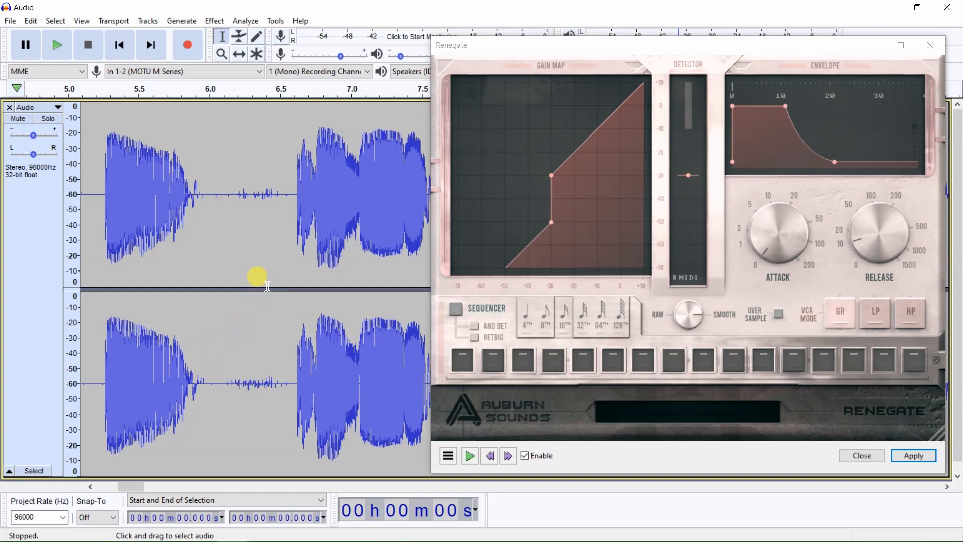
pyautogui.moveTo(449, 455)
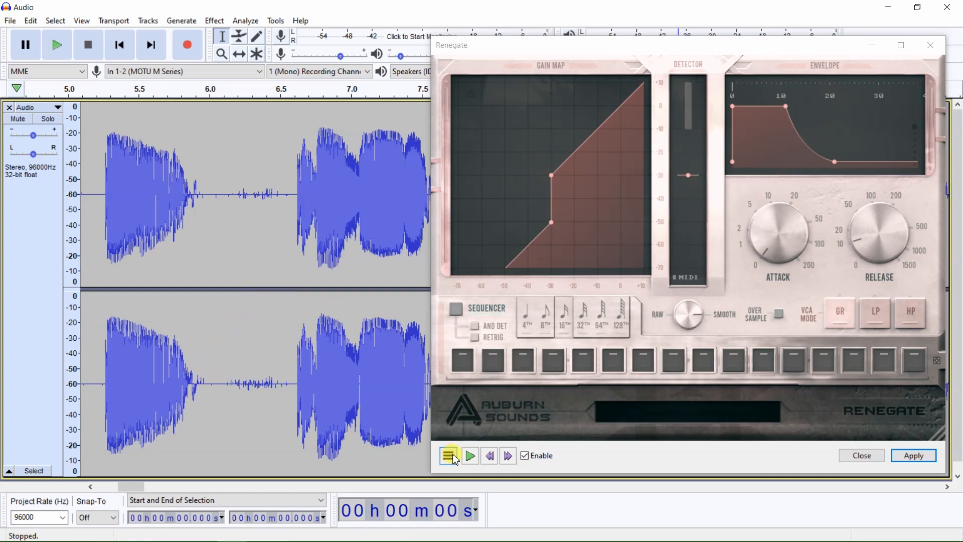
# Load the VOCALS Cleaner factory preset into Renegate
pyautogui.click(451, 456)
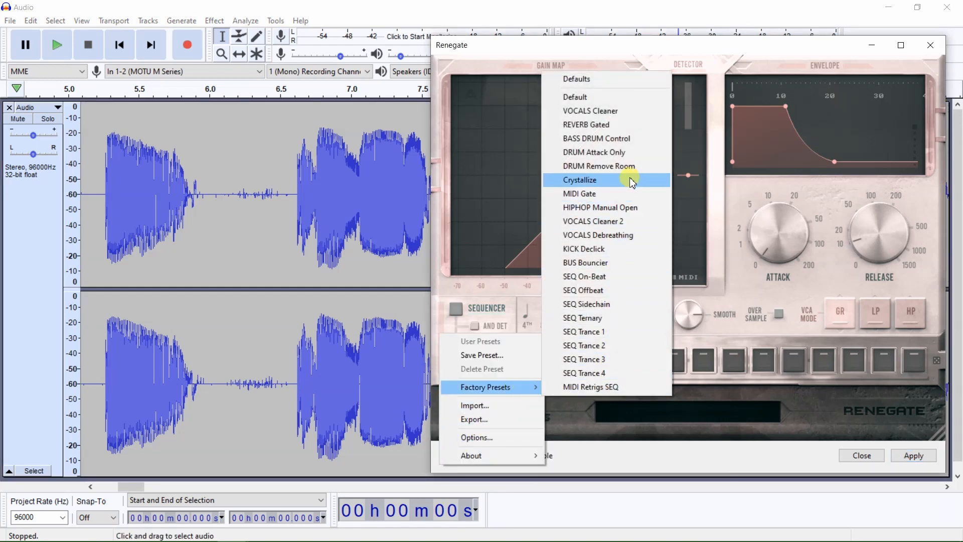
pyautogui.moveTo(641, 110)
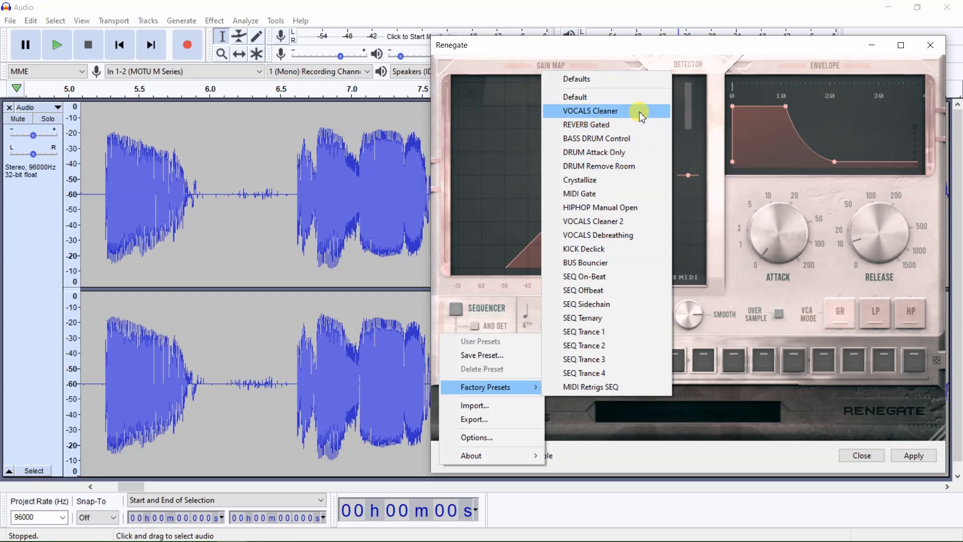
pyautogui.click(590, 111)
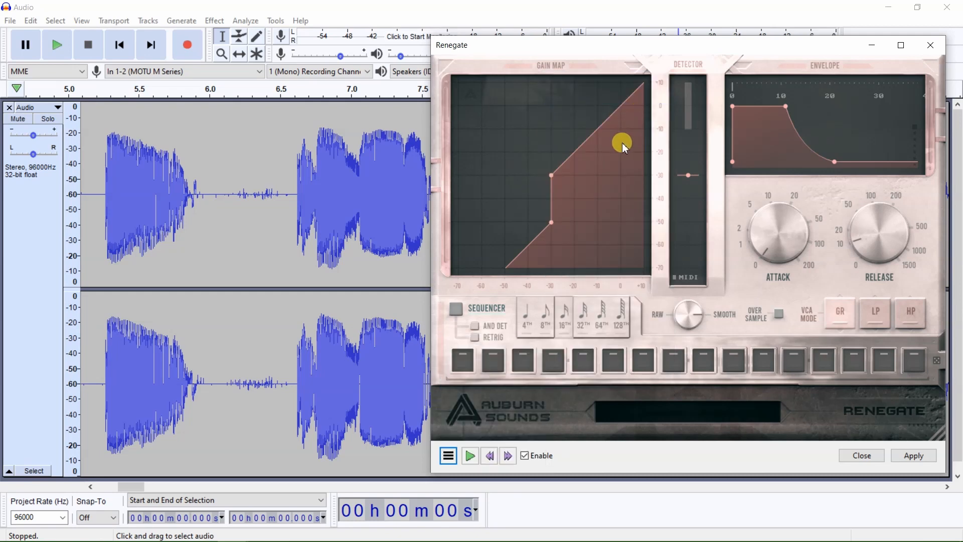
pyautogui.moveTo(258, 129)
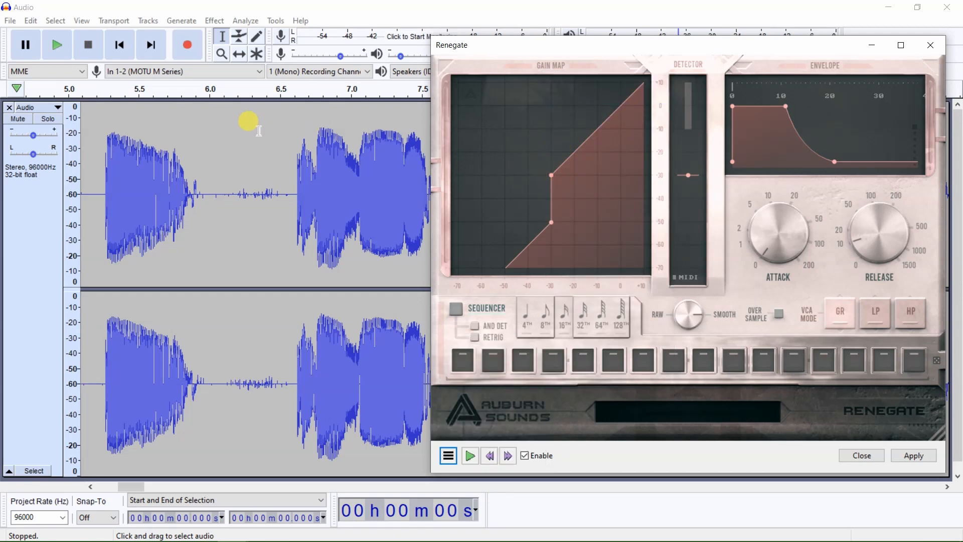
pyautogui.moveTo(144, 113)
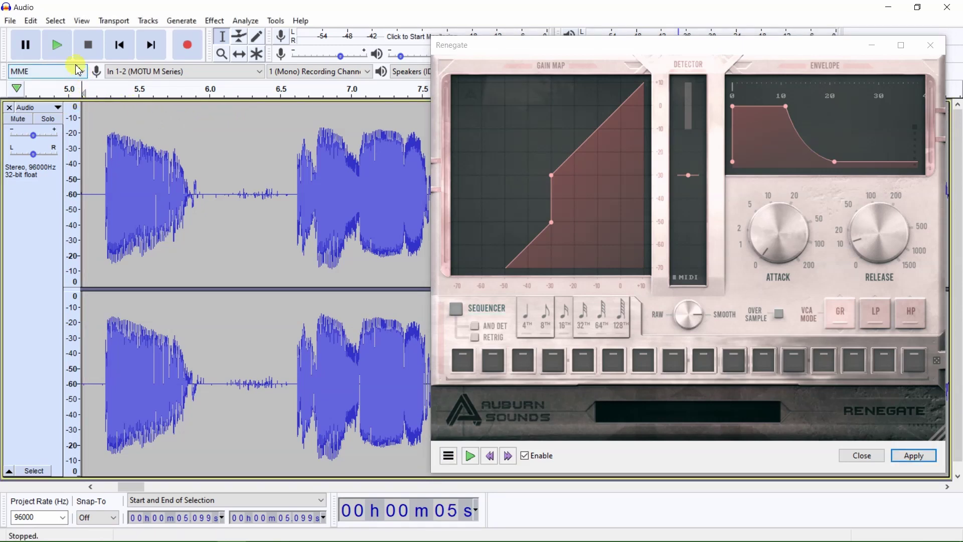
pyautogui.moveTo(55, 20)
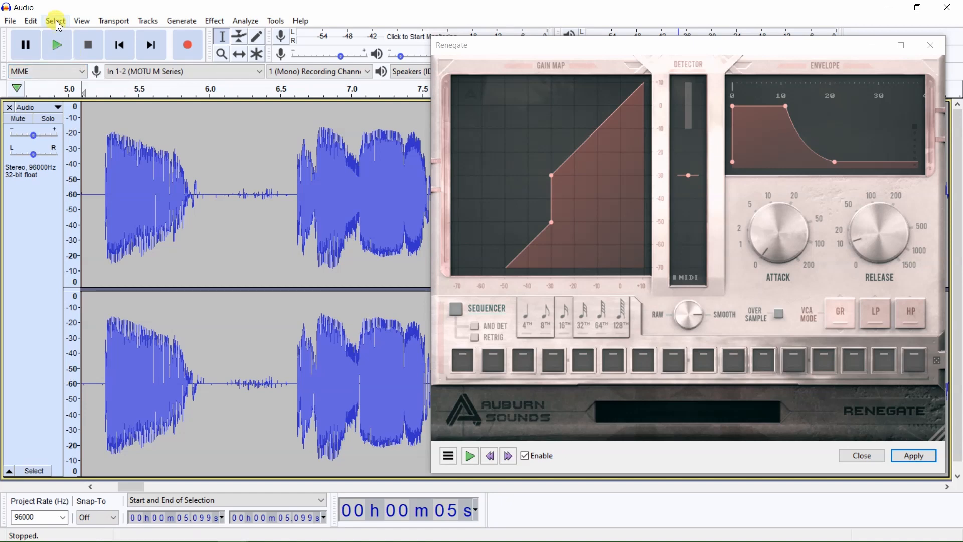
# Select the whole recording via Select > All as the range to gate
pyautogui.click(55, 20)
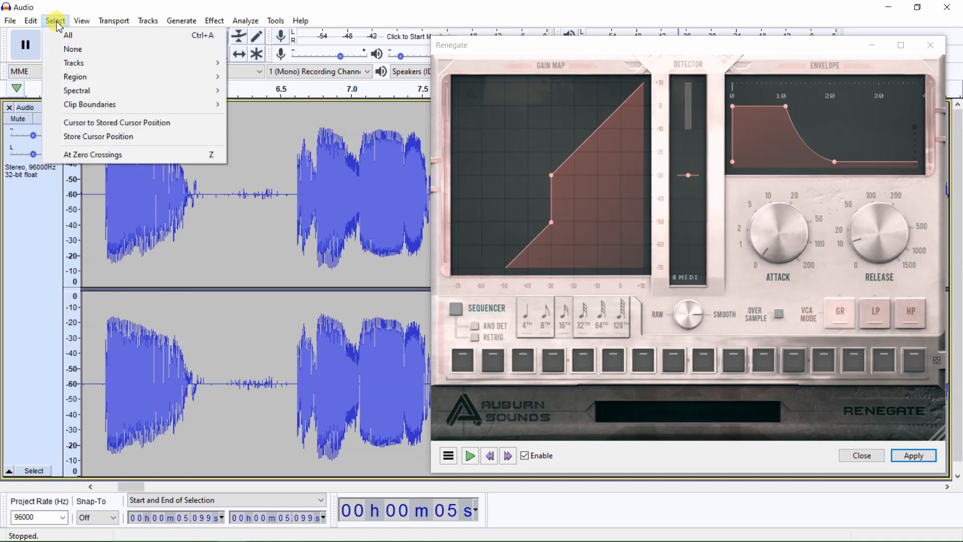
pyautogui.click(73, 49)
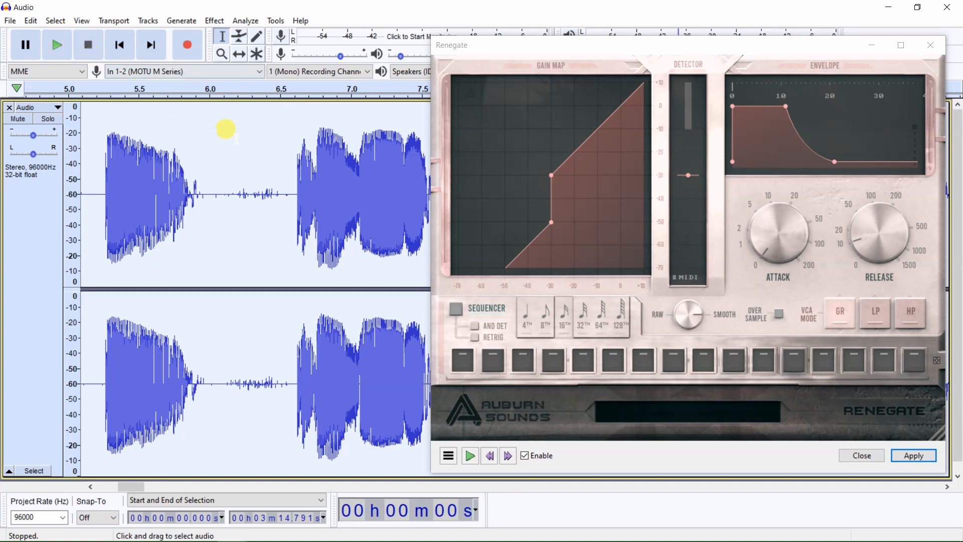
pyautogui.moveTo(235, 141)
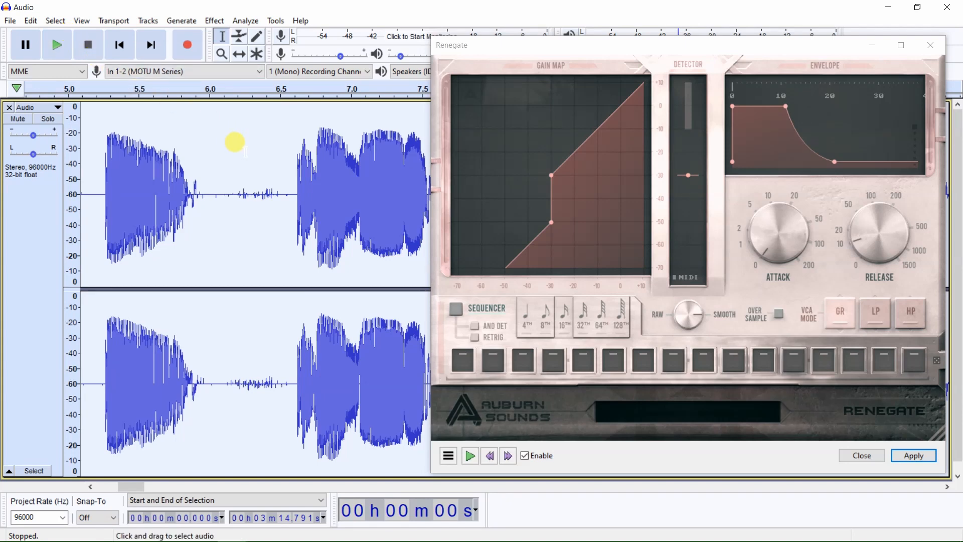
pyautogui.moveTo(184, 436)
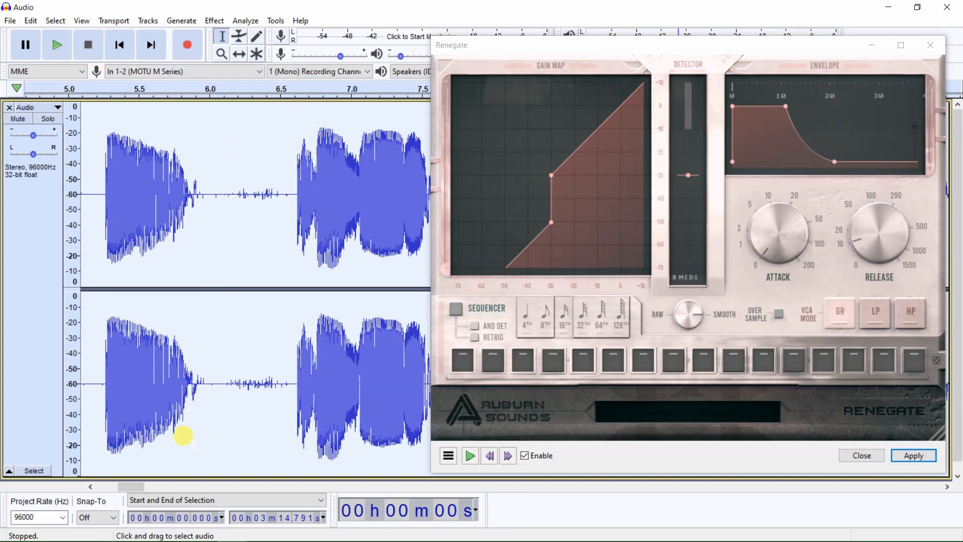
pyautogui.moveTo(354, 224)
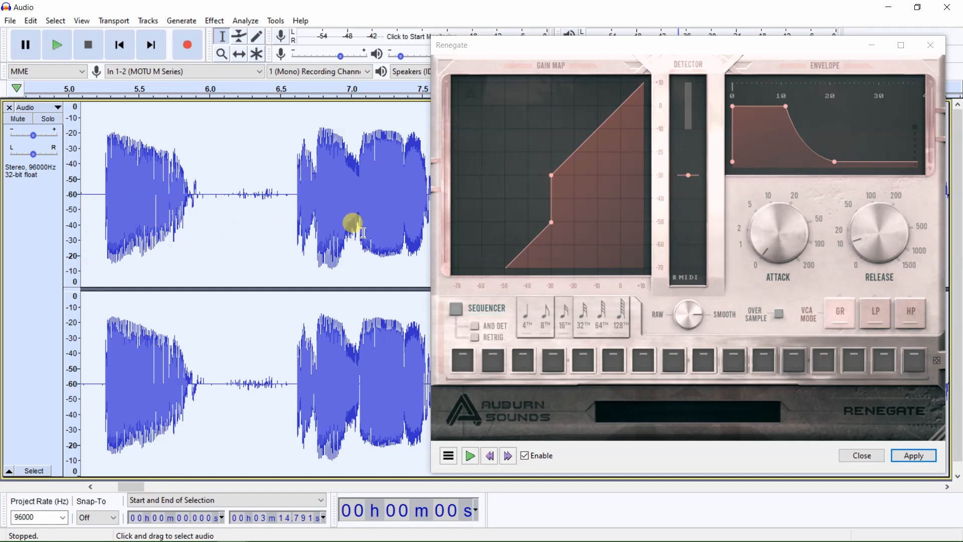
# Apply the Renegate gate to the selected recording, silencing noise between phrases
pyautogui.click(914, 455)
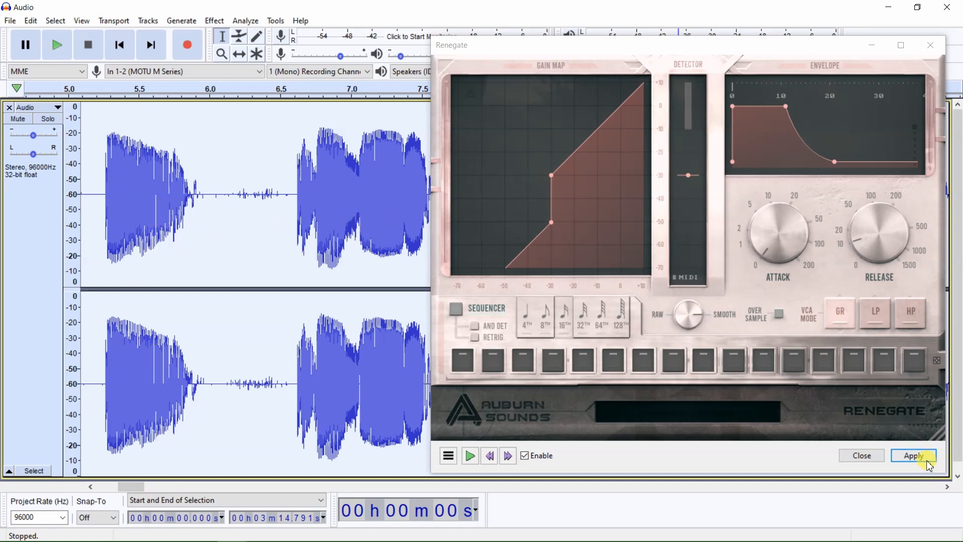
pyautogui.click(914, 456)
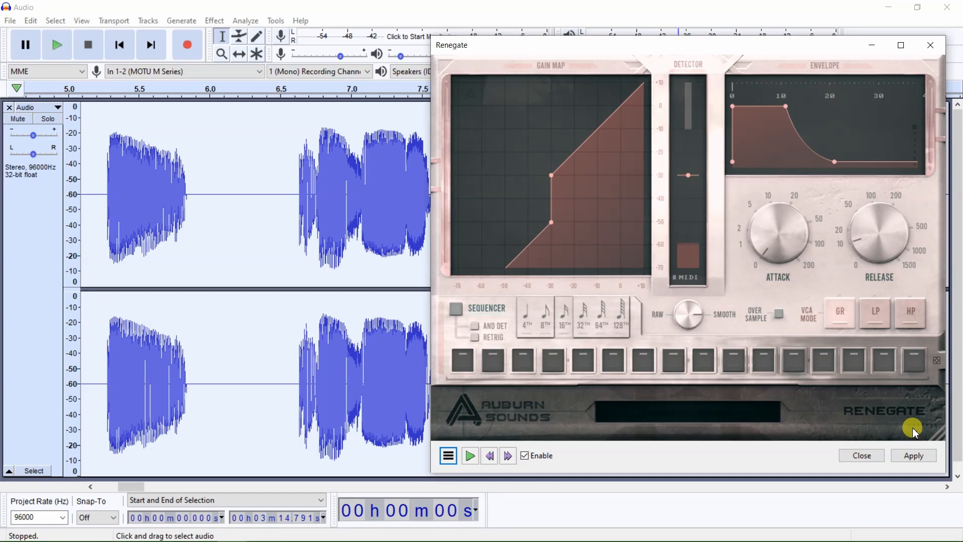
pyautogui.moveTo(903, 433)
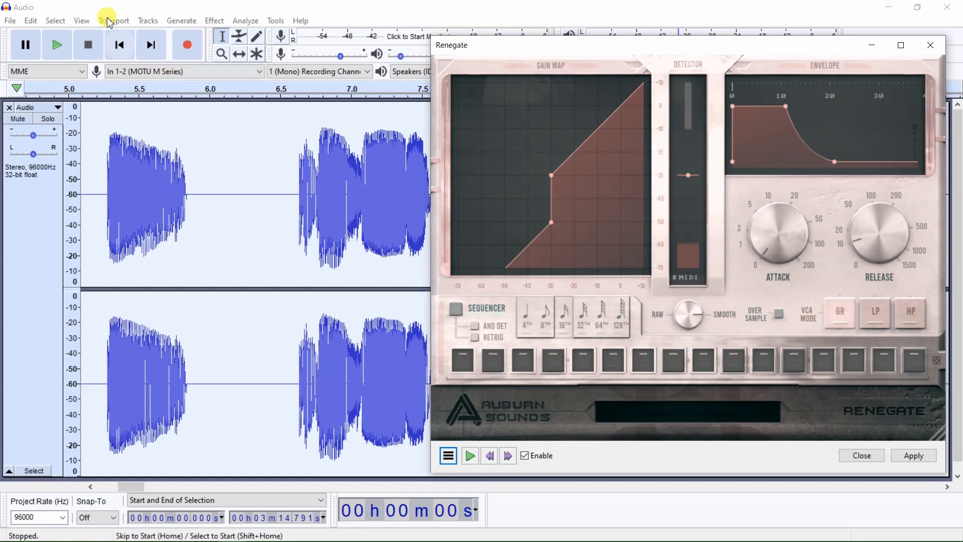
# Undo the gate result, then view Renegate's About details for version and vendor
pyautogui.click(30, 20)
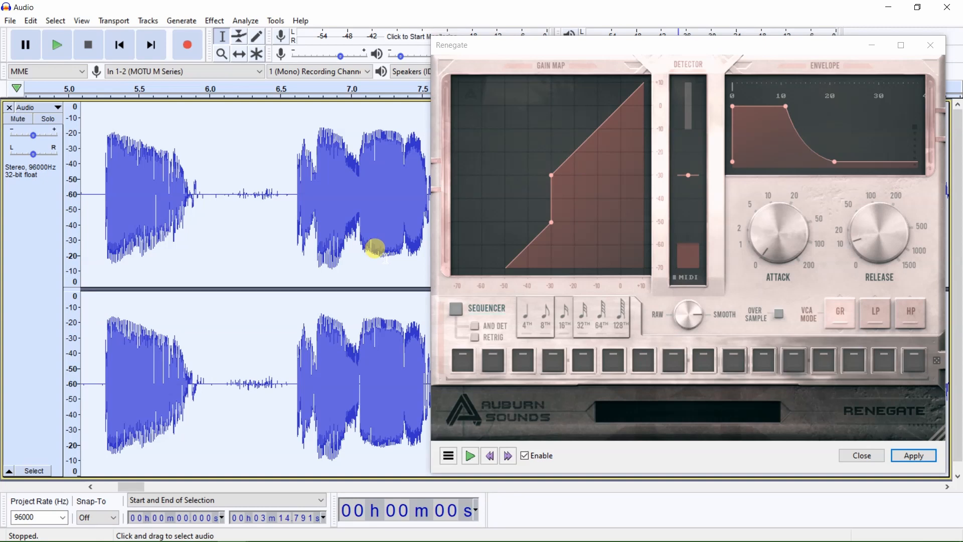
pyautogui.moveTo(445, 438)
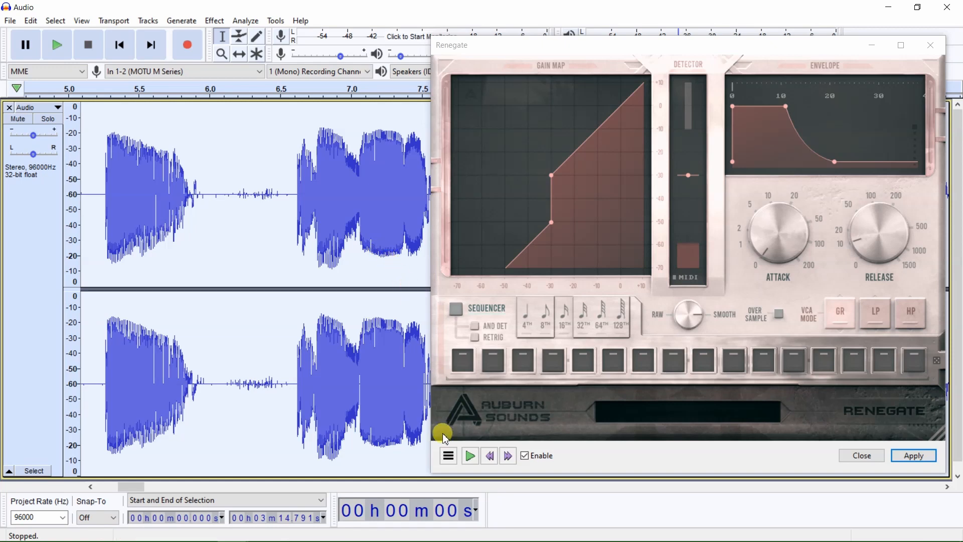
pyautogui.click(448, 455)
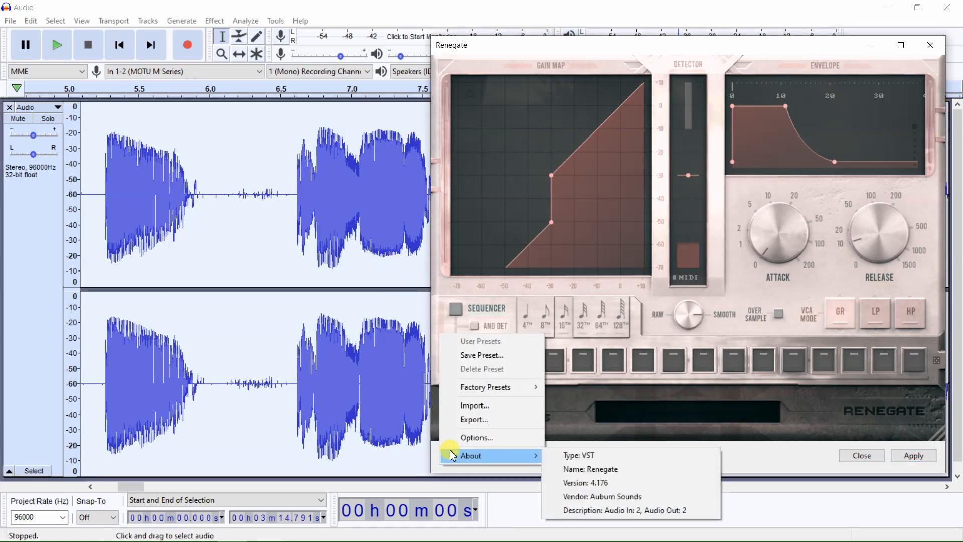
pyautogui.moveTo(498, 399)
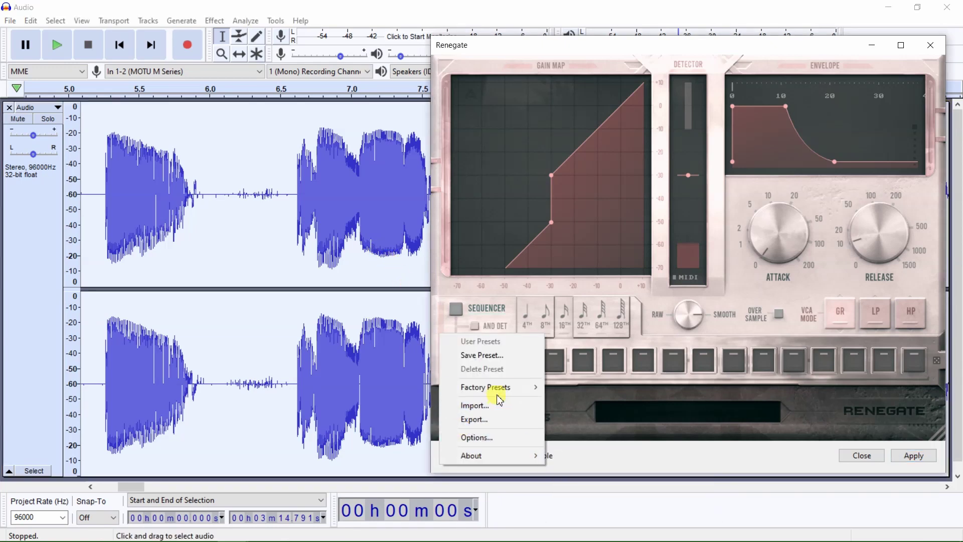
pyautogui.click(486, 387)
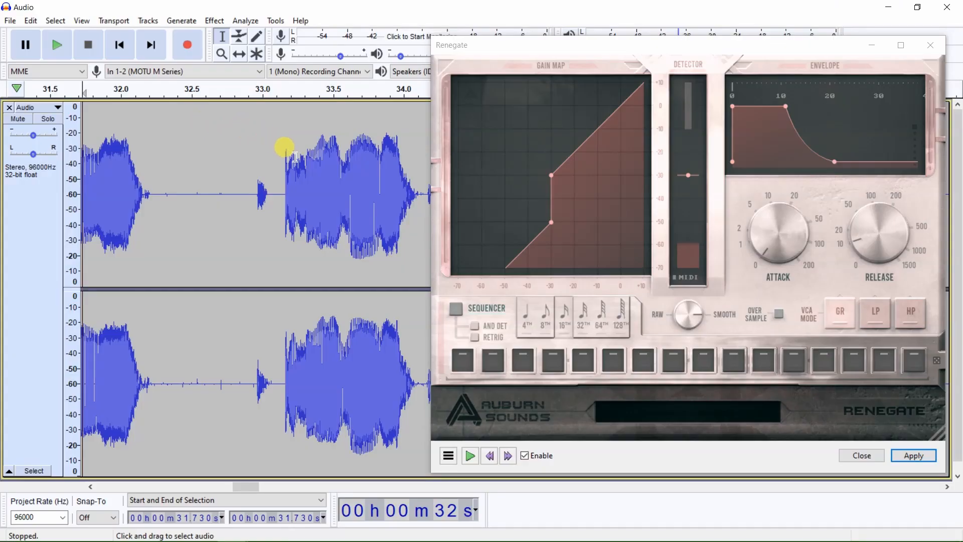
pyautogui.moveTo(255, 159)
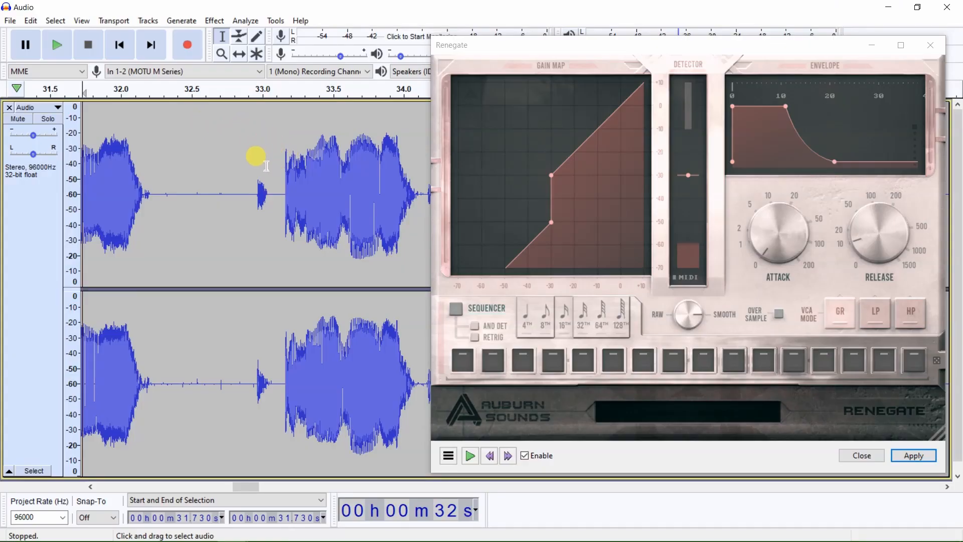
pyautogui.moveTo(234, 161)
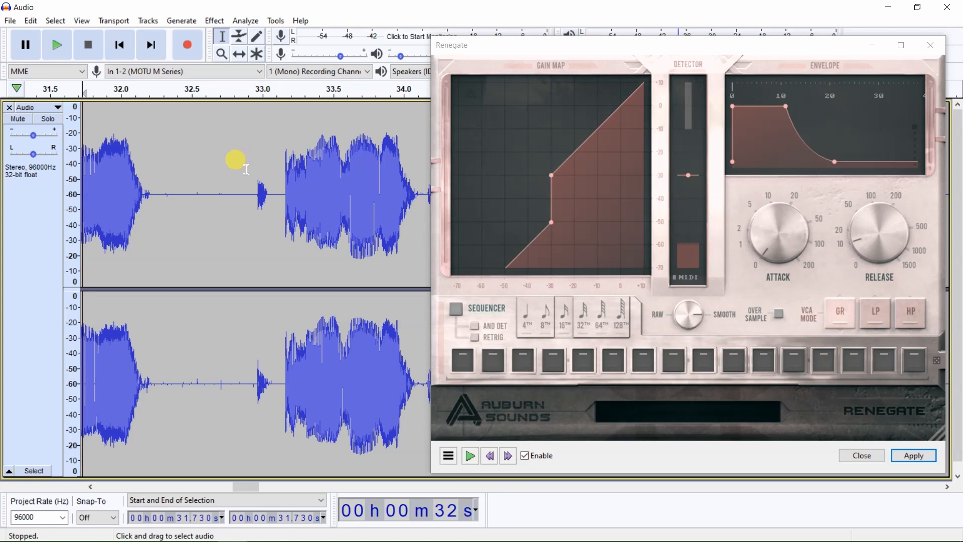
pyautogui.moveTo(225, 172)
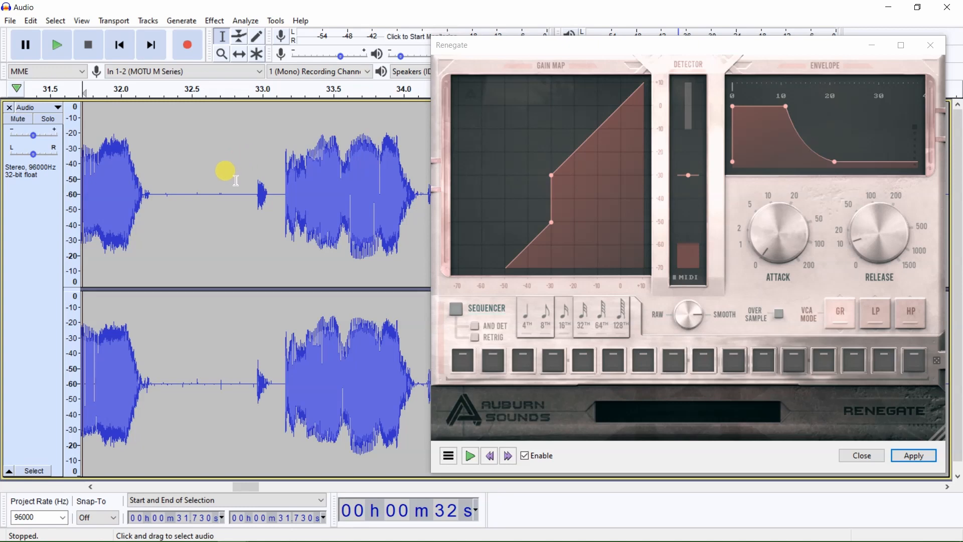
pyautogui.moveTo(235, 182)
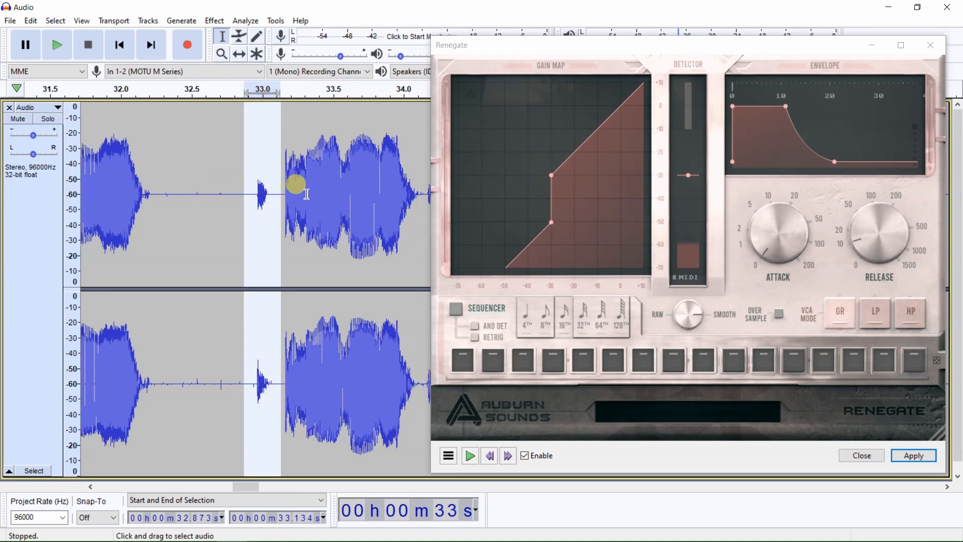
pyautogui.moveTo(313, 194)
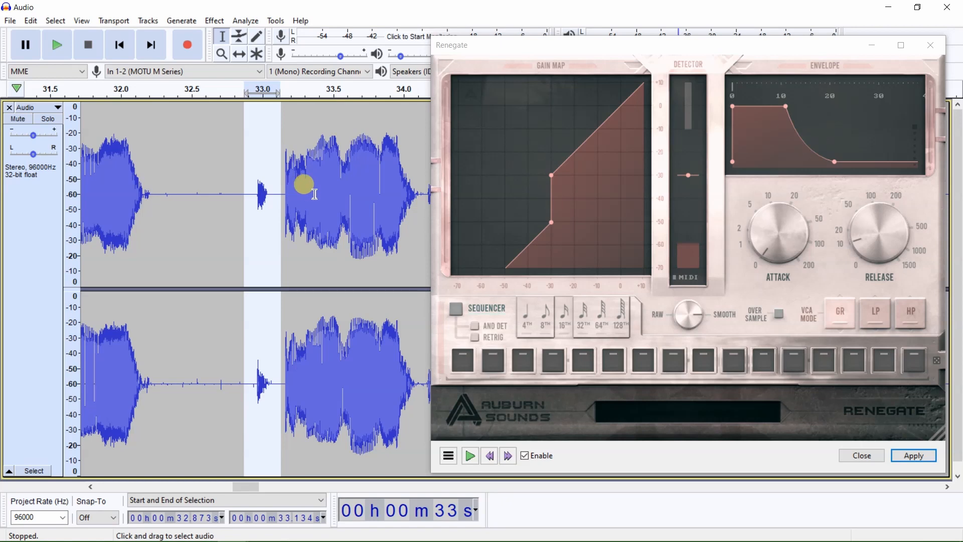
pyautogui.moveTo(319, 185)
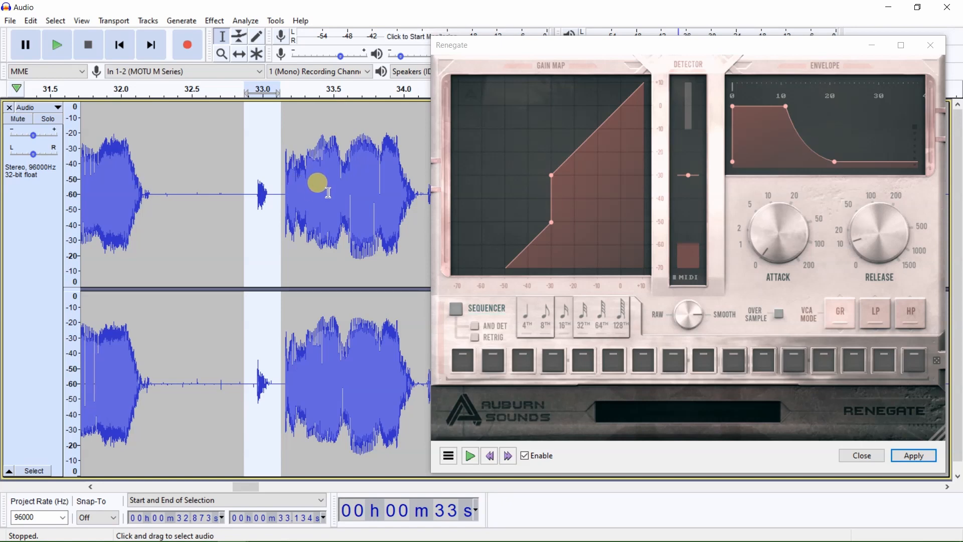
pyautogui.moveTo(417, 196)
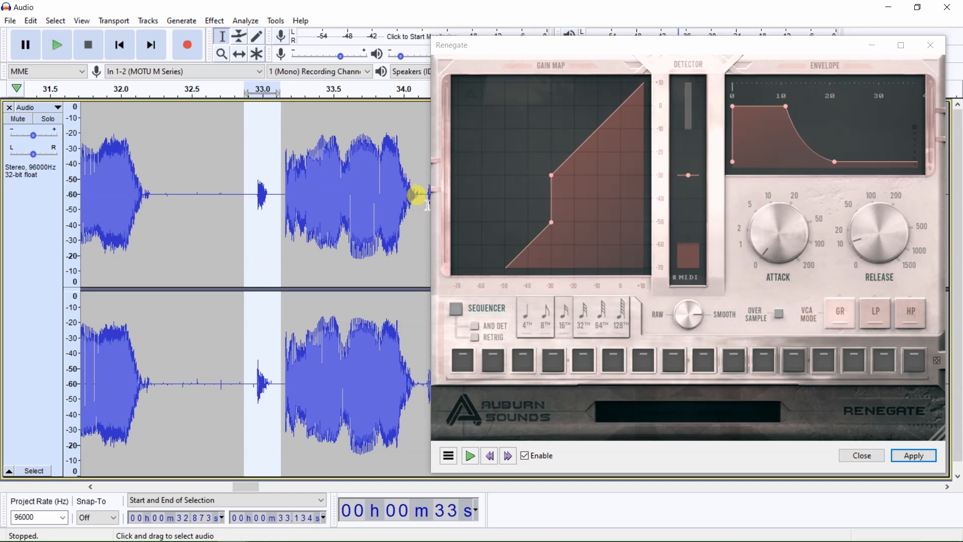
pyautogui.moveTo(430, 206)
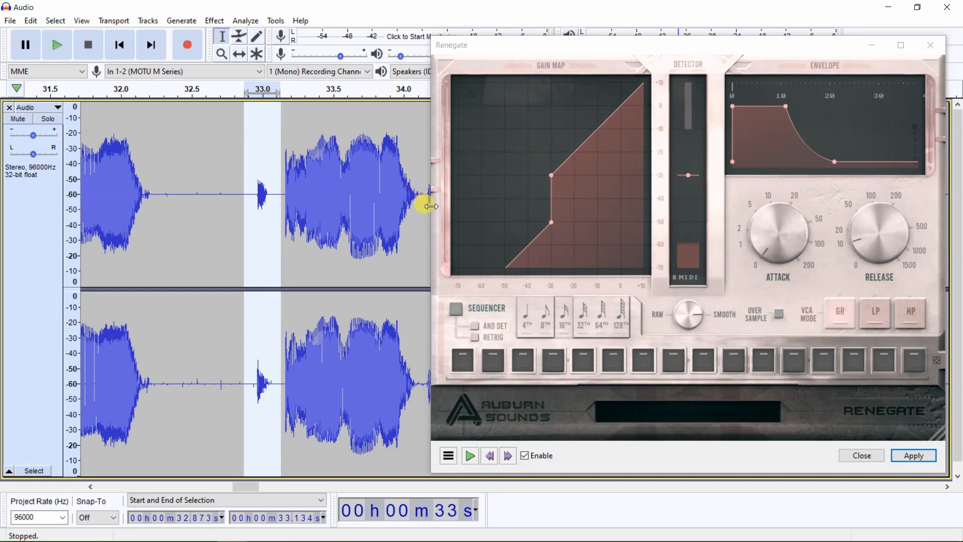
pyautogui.moveTo(463, 217)
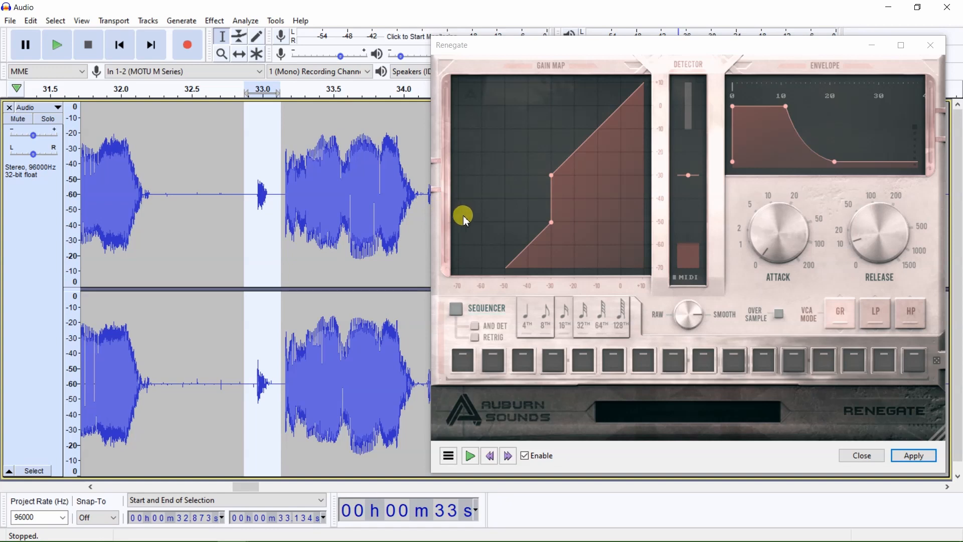
pyautogui.moveTo(393, 206)
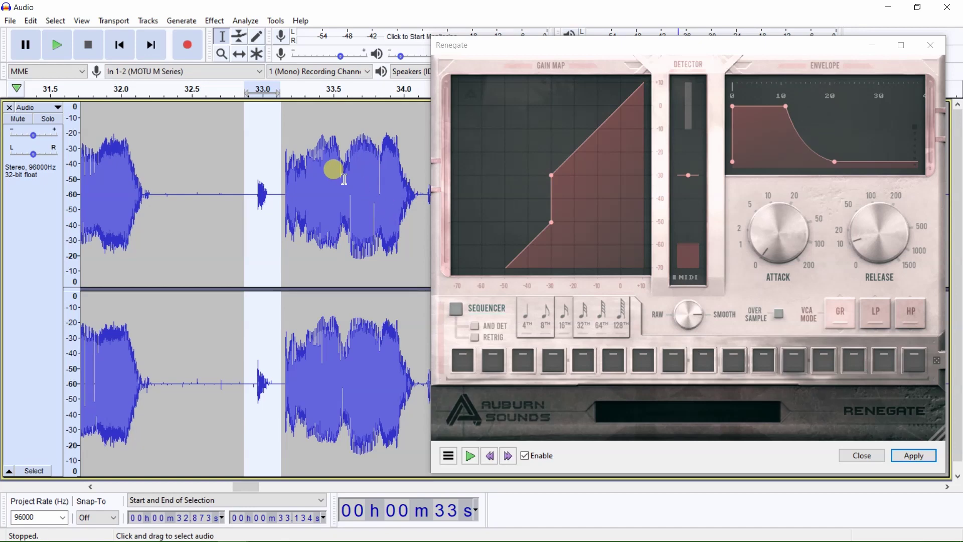
pyautogui.moveTo(392, 194)
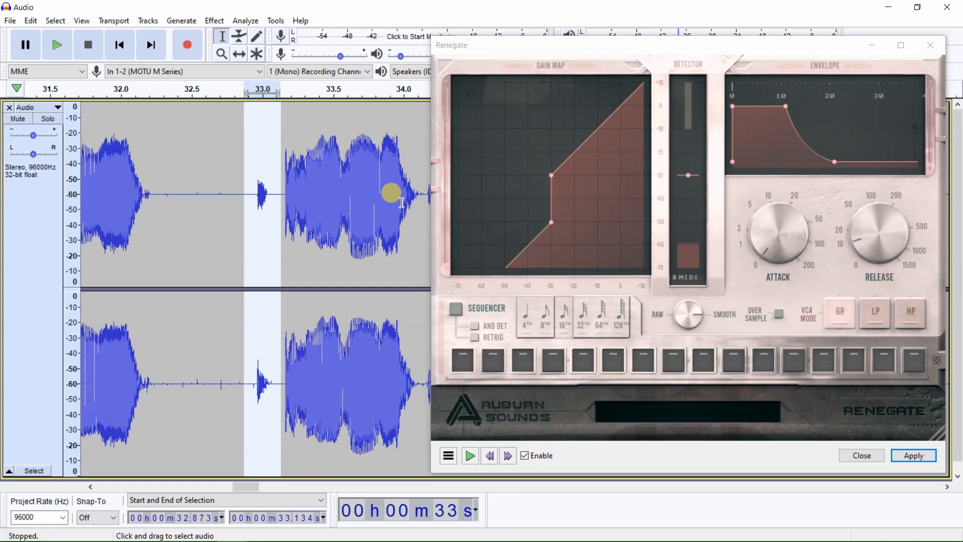
pyautogui.moveTo(396, 195)
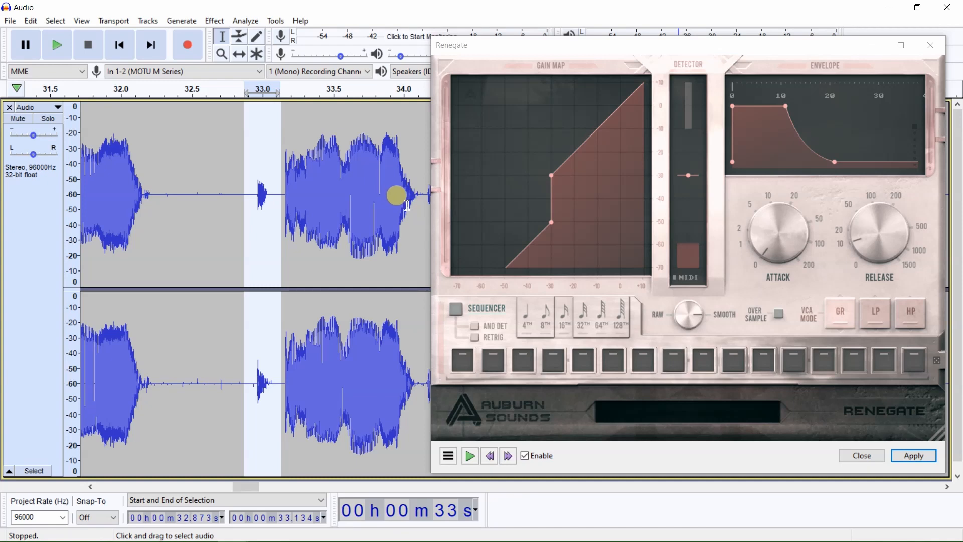
pyautogui.moveTo(407, 201)
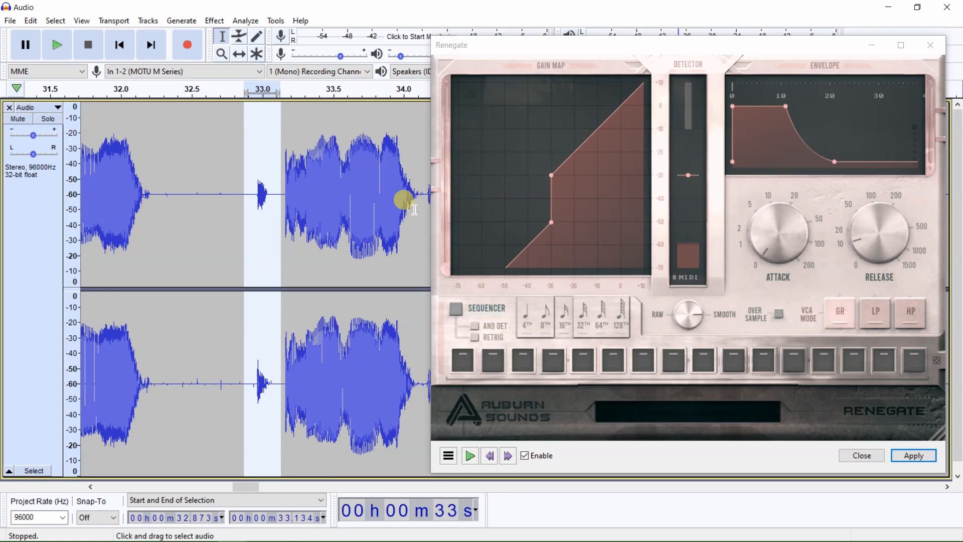
pyautogui.moveTo(231, 179)
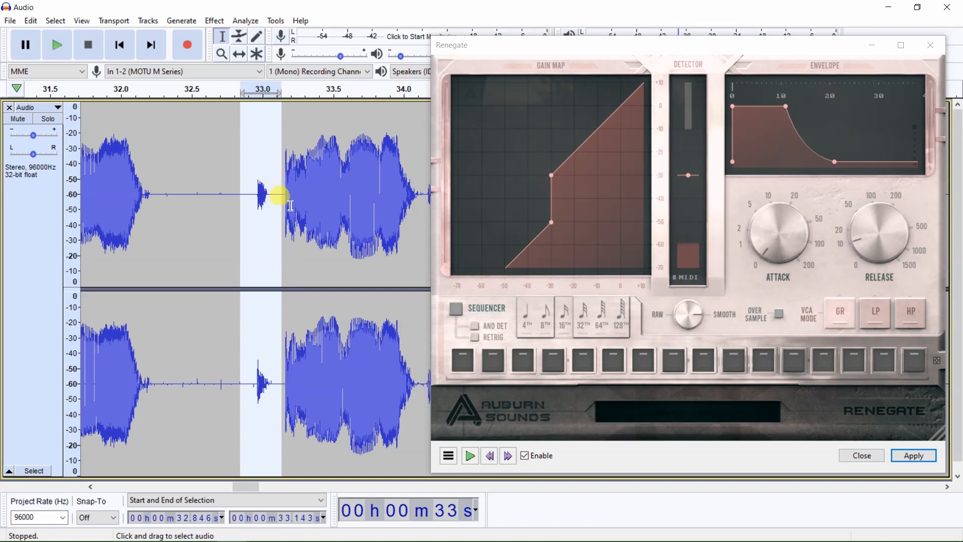
pyautogui.moveTo(356, 191)
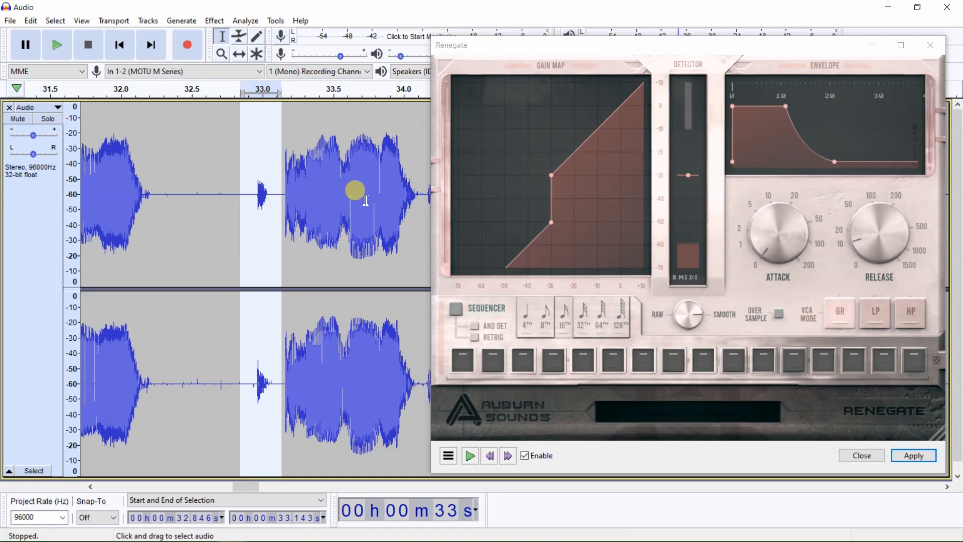
pyautogui.moveTo(373, 185)
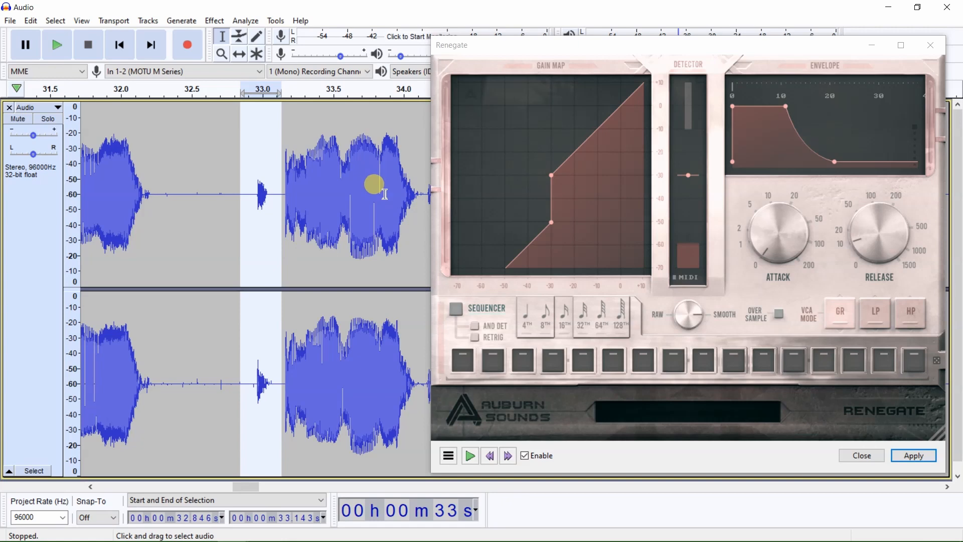
# Preview the dialogue through Renegate at the lowered gate threshold
pyautogui.click(56, 45)
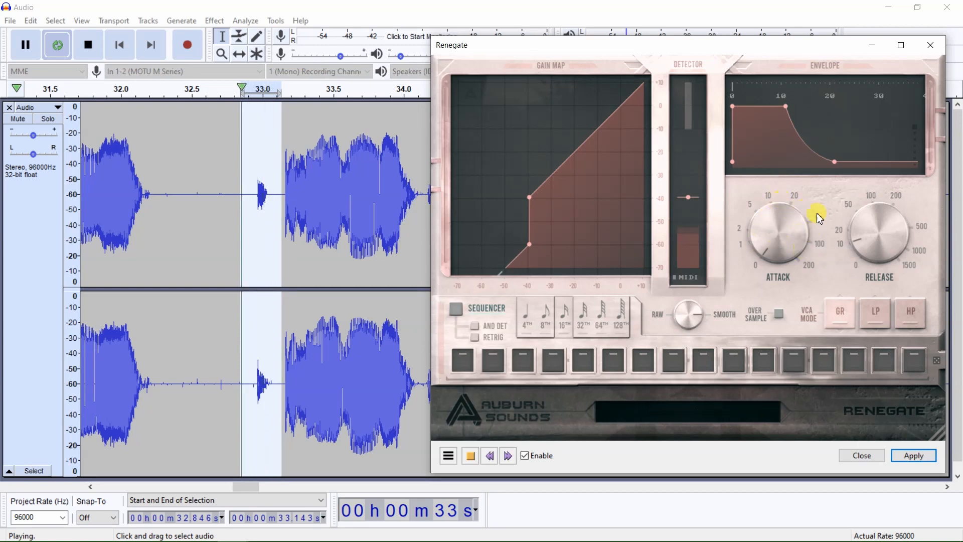
pyautogui.moveTo(750, 209)
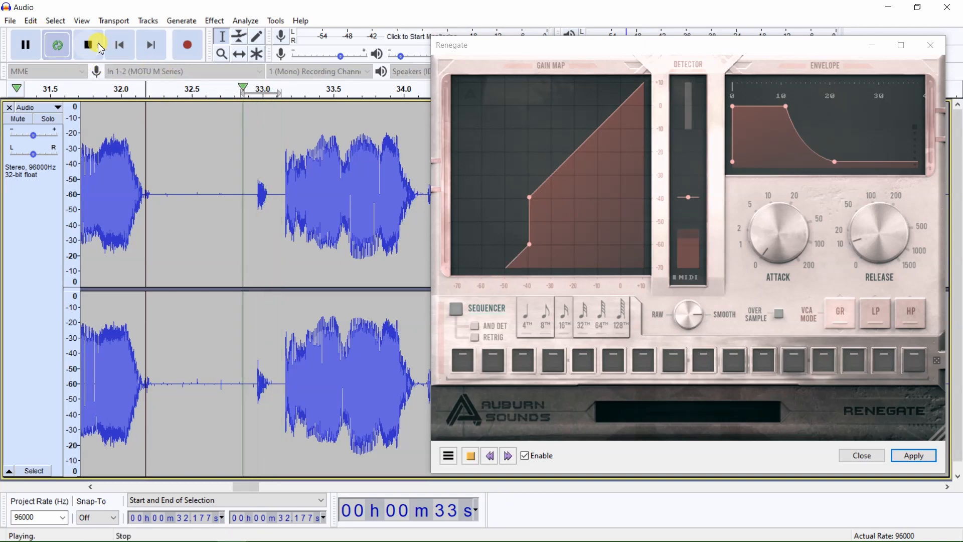
pyautogui.click(54, 20)
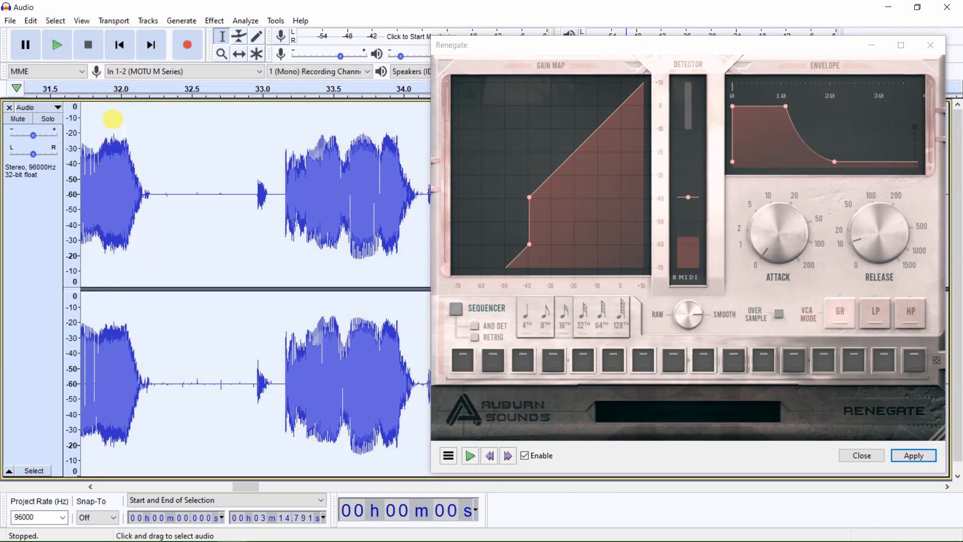
pyautogui.moveTo(381, 166)
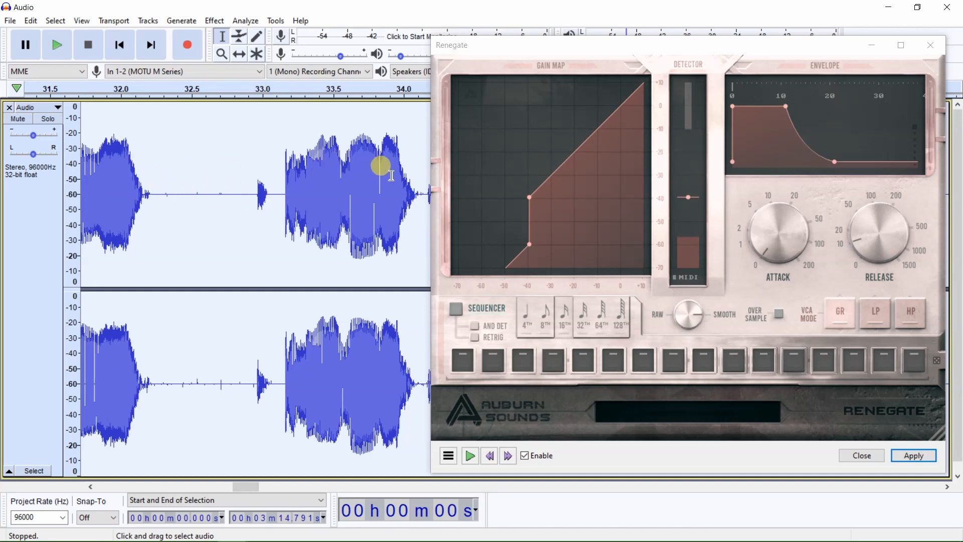
pyautogui.moveTo(348, 168)
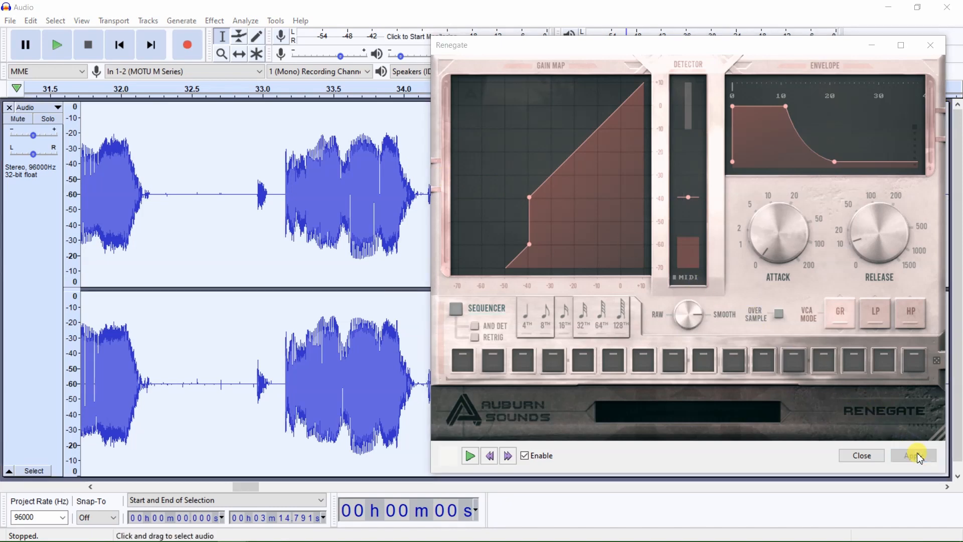
pyautogui.click(913, 456)
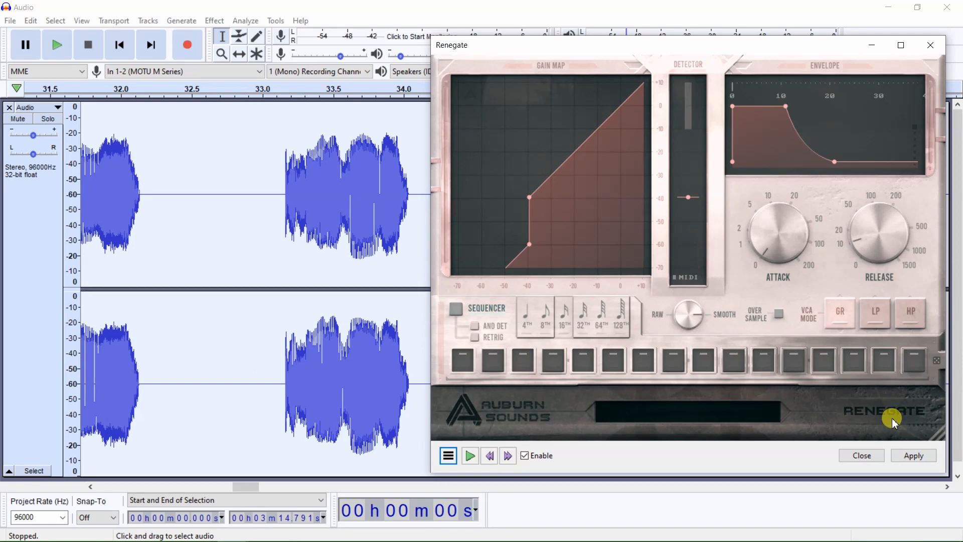
pyautogui.moveTo(869, 416)
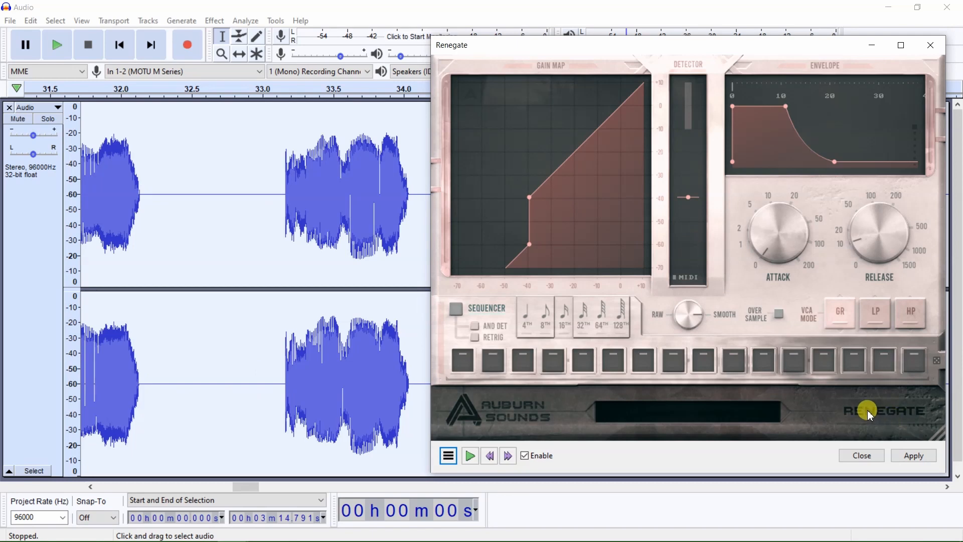
pyautogui.moveTo(341, 280)
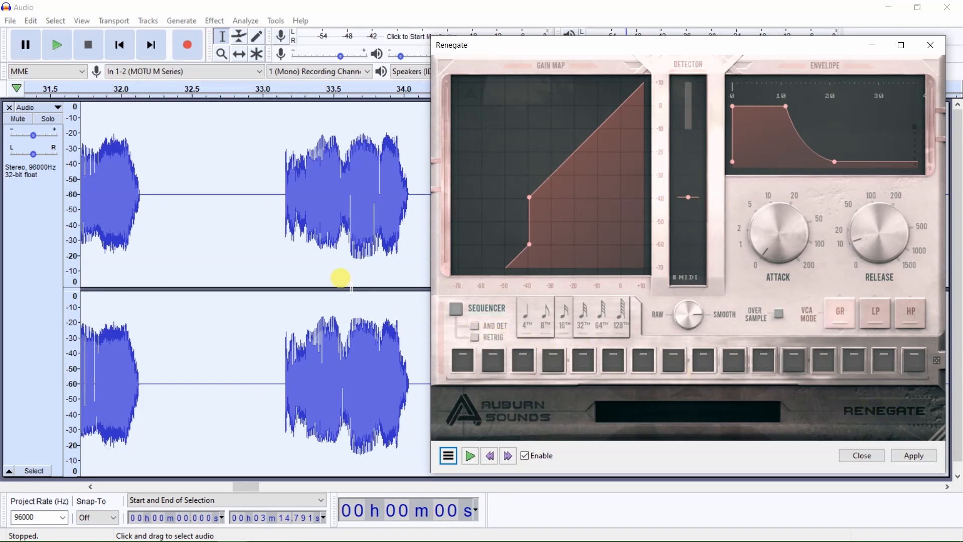
pyautogui.moveTo(328, 220)
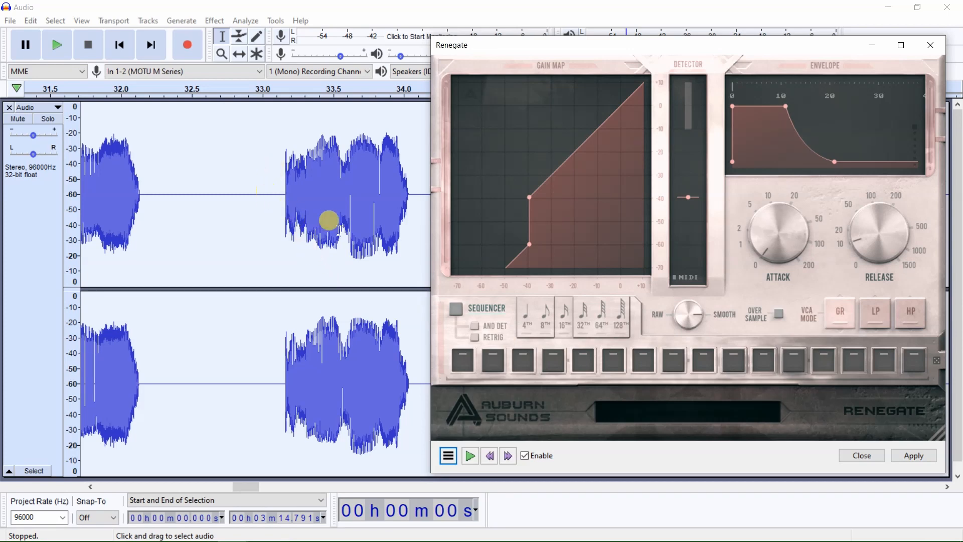
pyautogui.moveTo(406, 202)
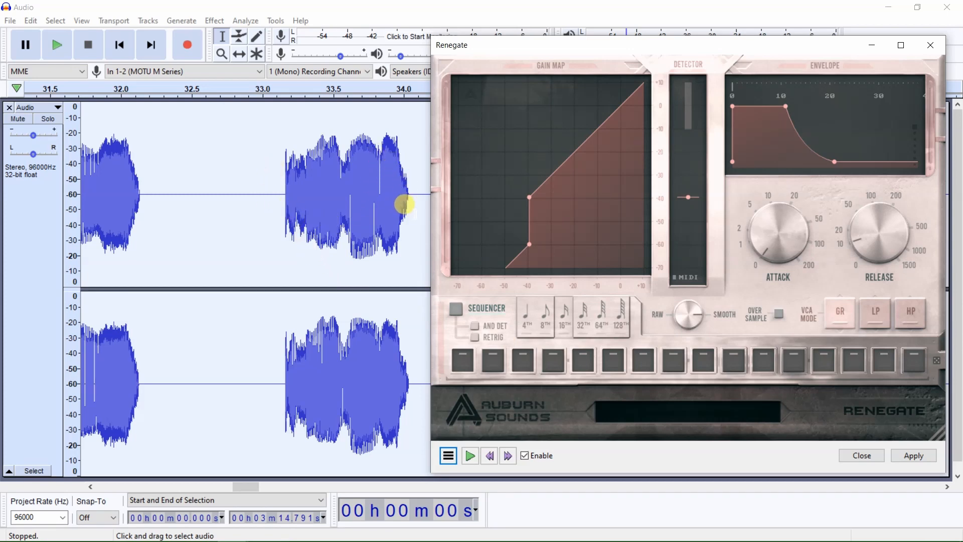
pyautogui.moveTo(766, 228)
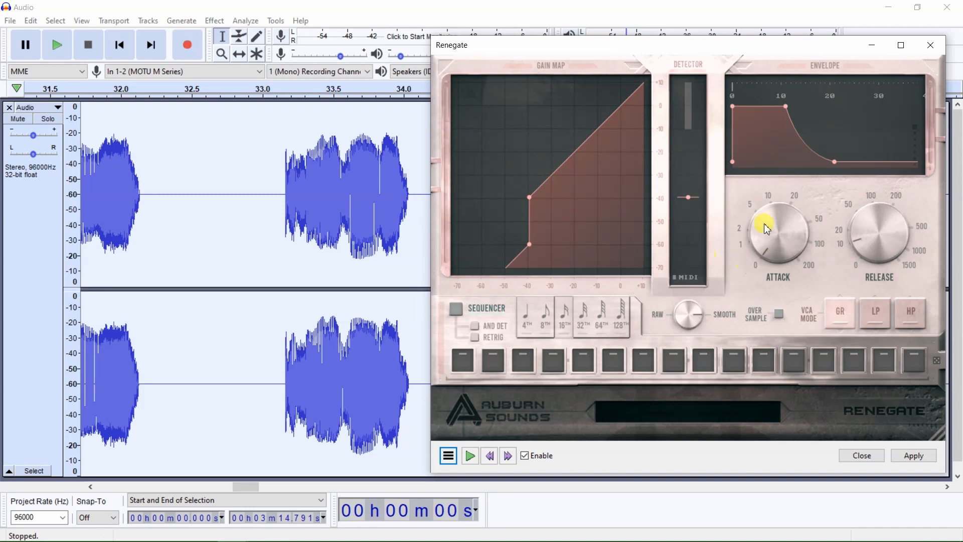
pyautogui.moveTo(724, 242)
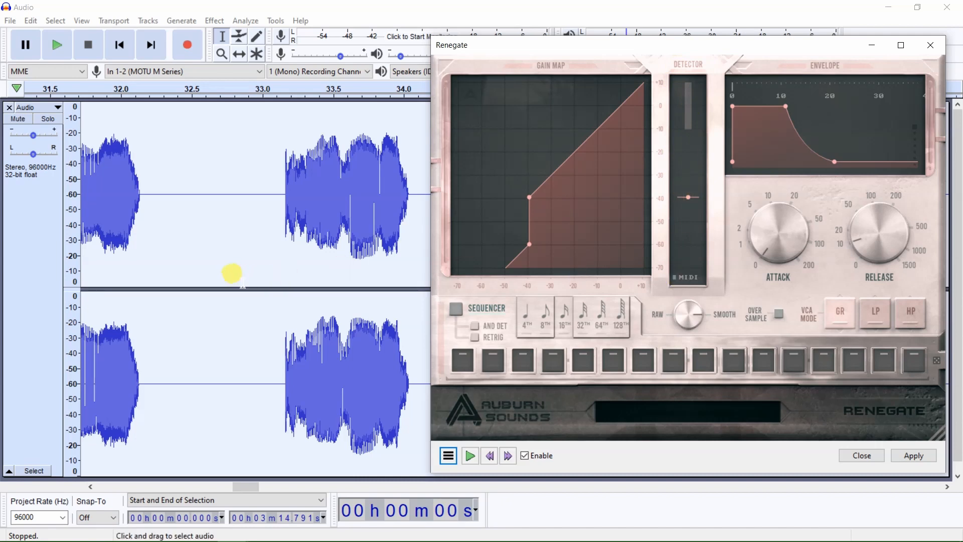
pyautogui.moveTo(215, 243)
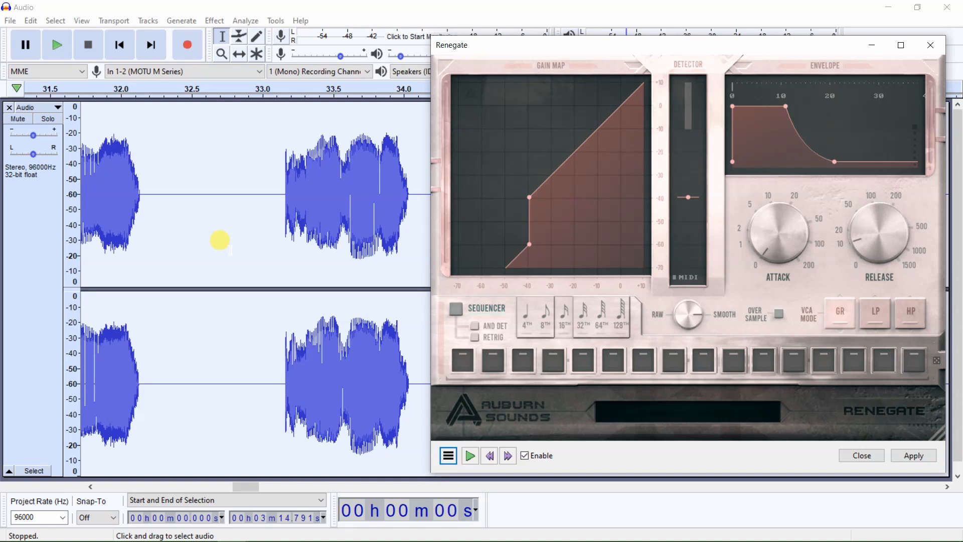
pyautogui.moveTo(237, 248)
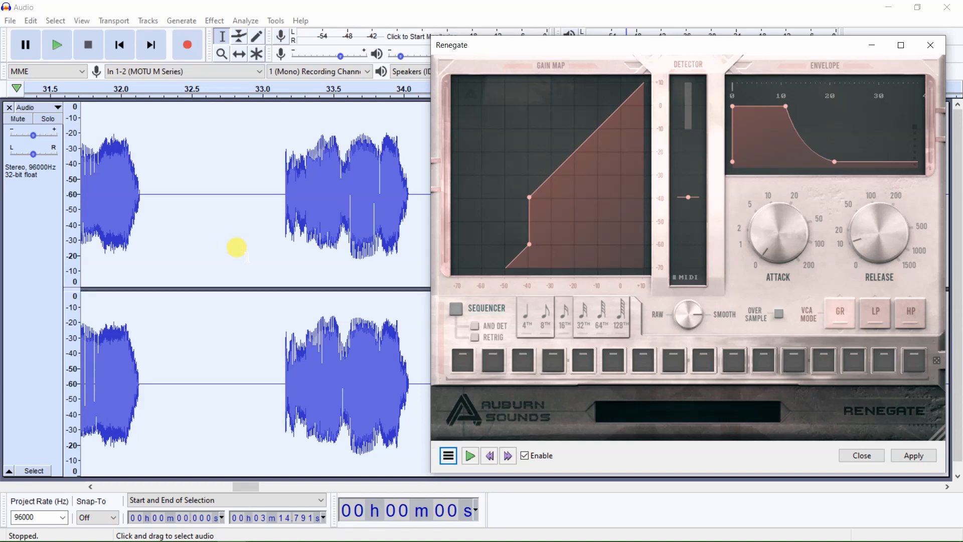
pyautogui.moveTo(395, 186)
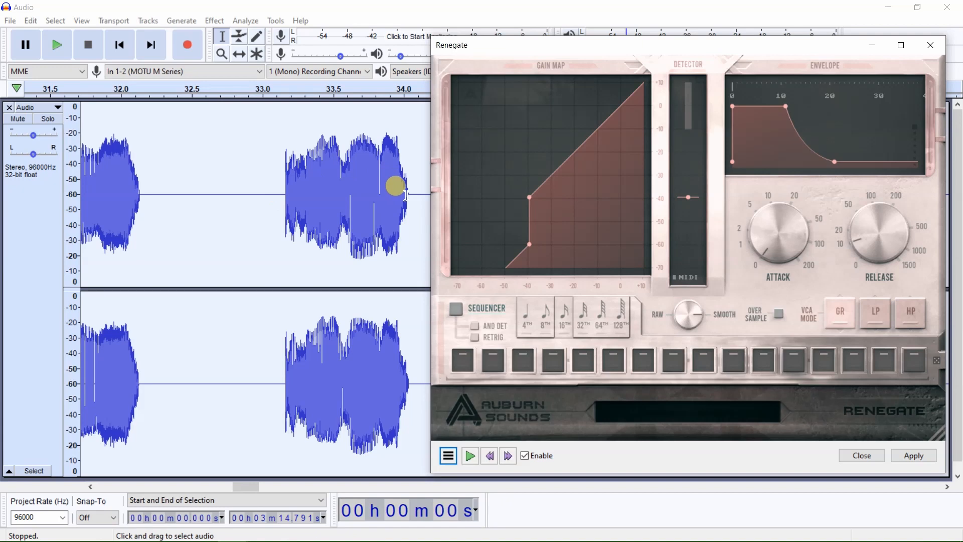
pyautogui.moveTo(210, 229)
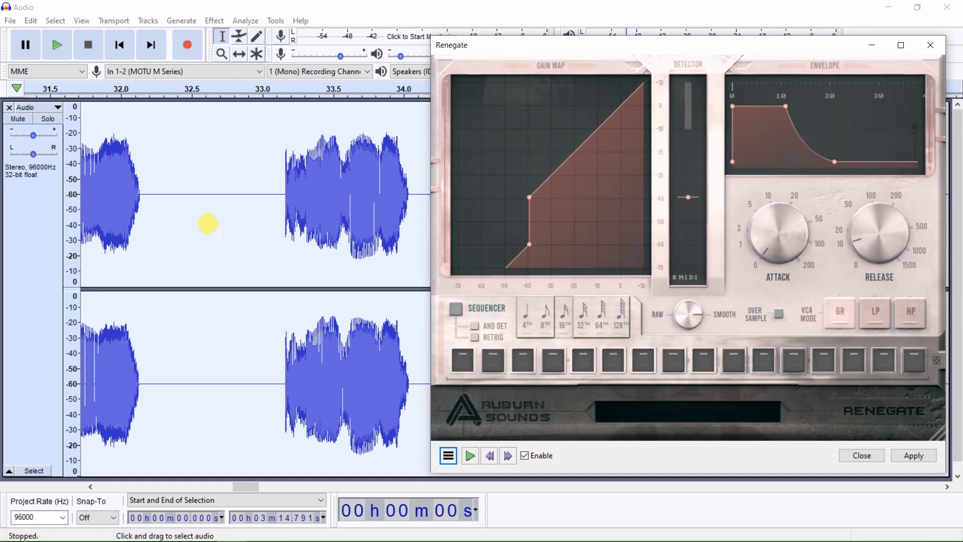
pyautogui.moveTo(204, 218)
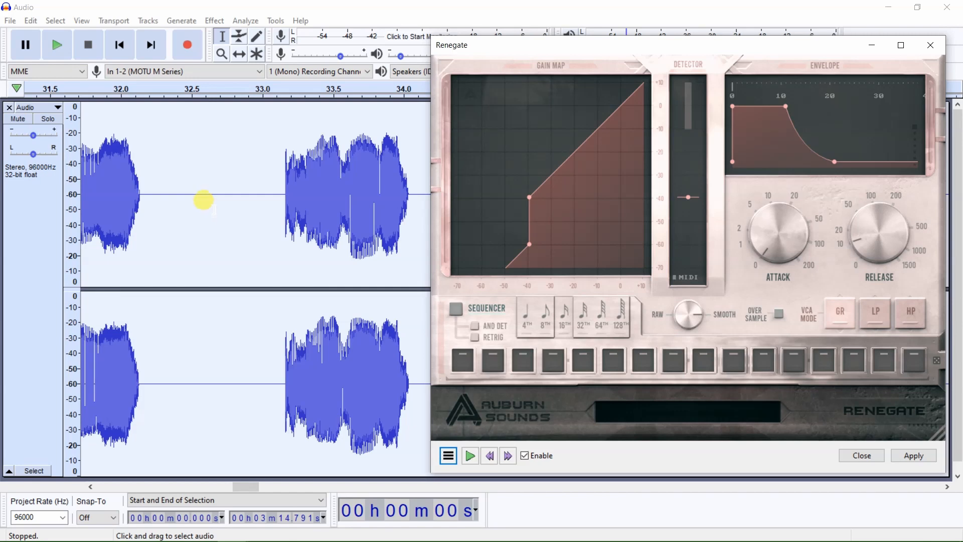
pyautogui.moveTo(245, 190)
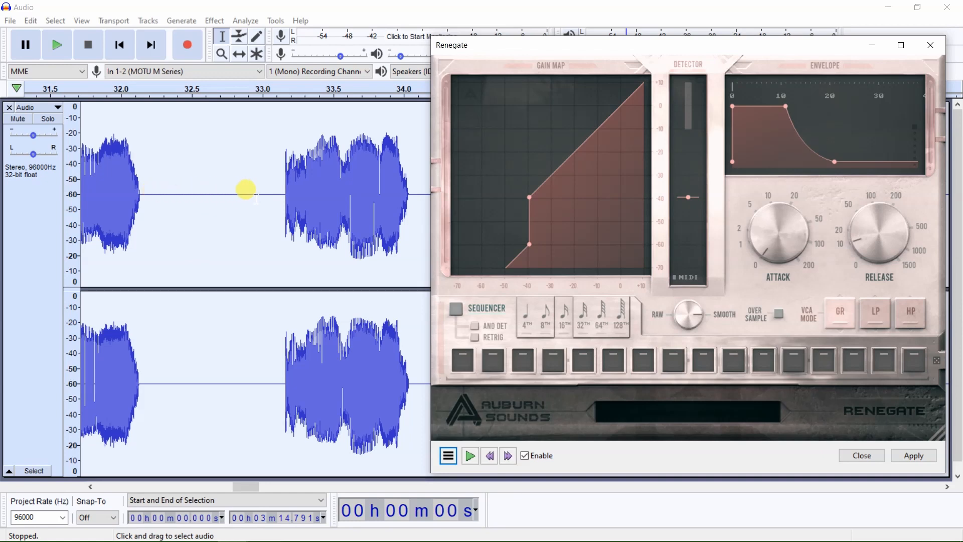
pyautogui.moveTo(194, 186)
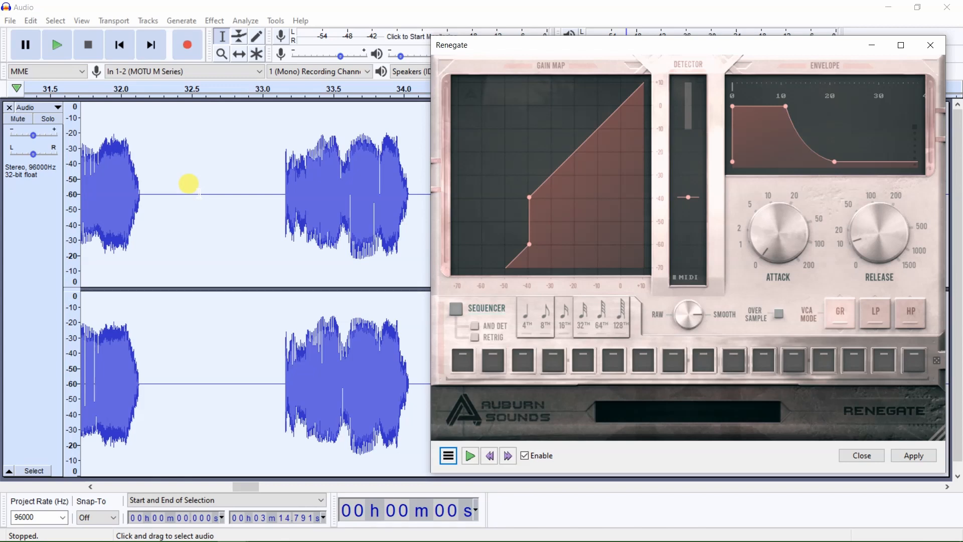
pyautogui.moveTo(160, 183)
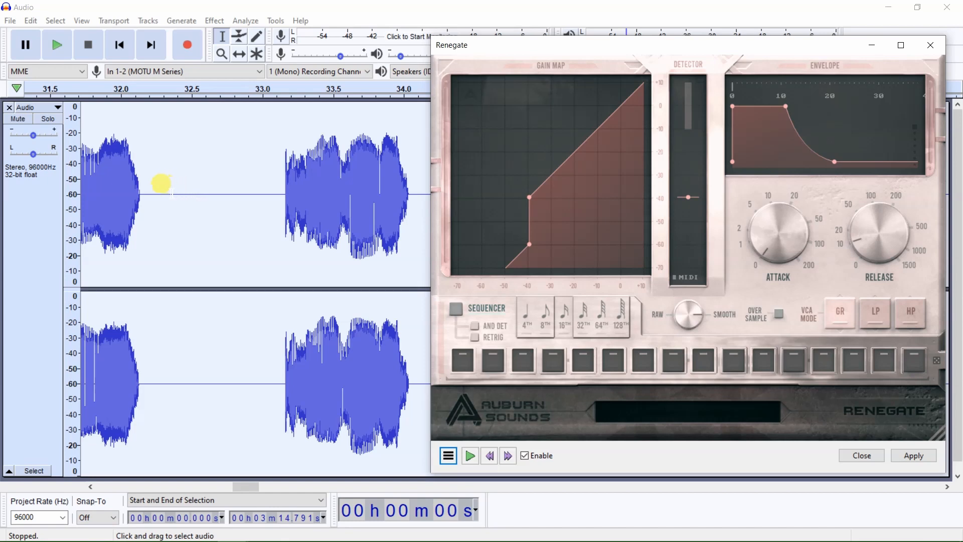
pyautogui.moveTo(180, 186)
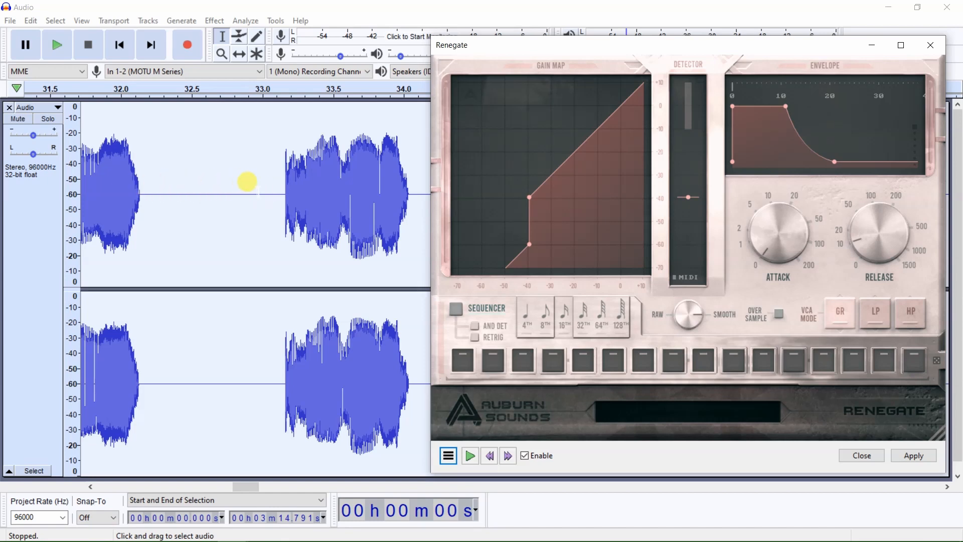
pyautogui.moveTo(202, 185)
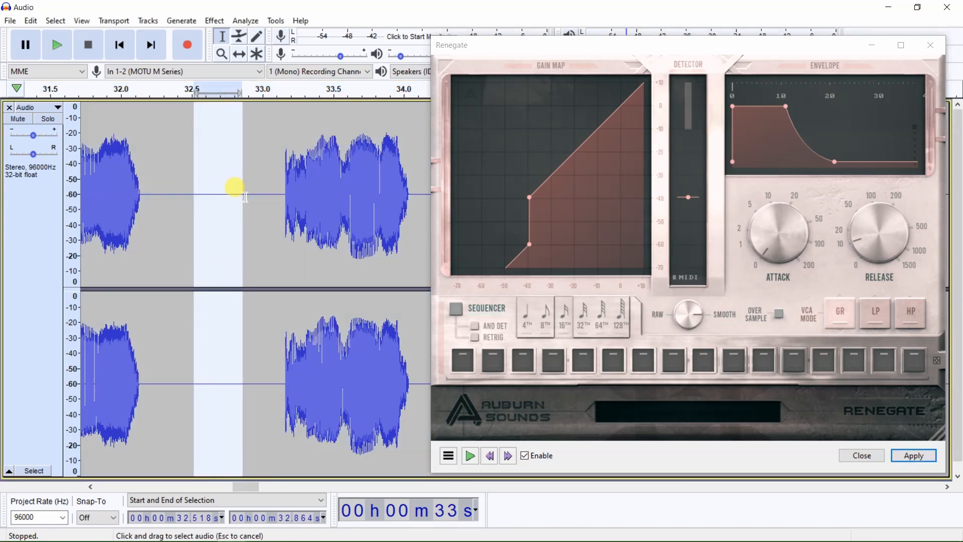
pyautogui.moveTo(244, 198)
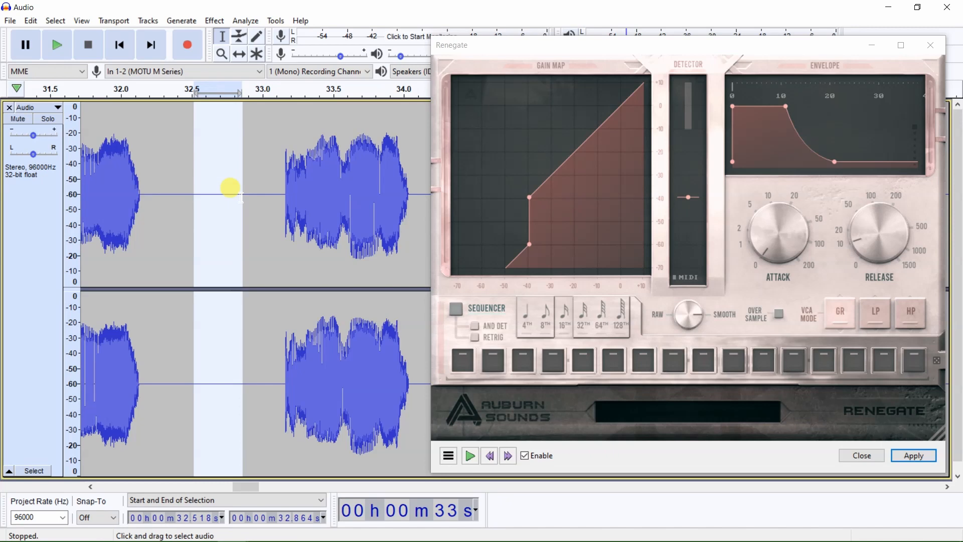
pyautogui.moveTo(231, 109)
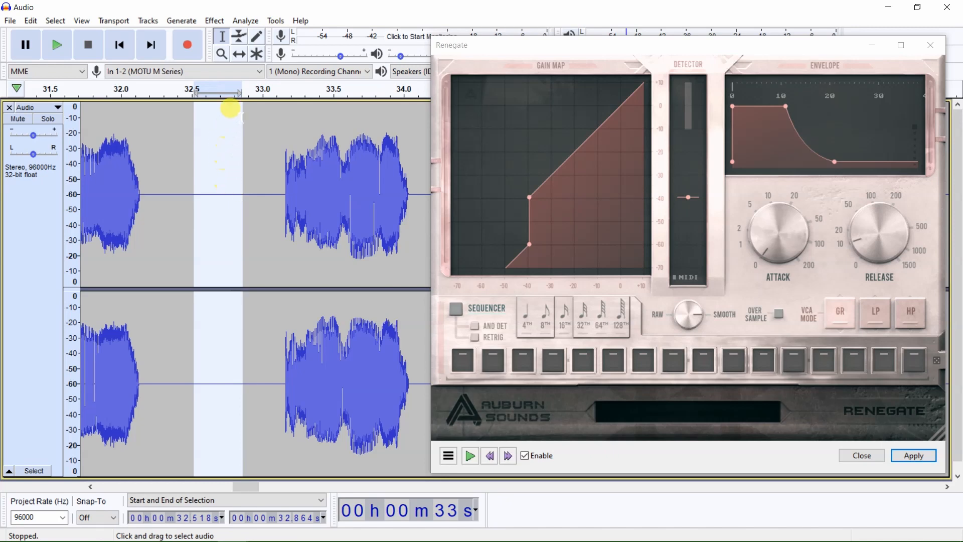
# Run Analyze > Contrast and measure the silent gap as foreground, reading -91.43 dB
pyautogui.click(245, 20)
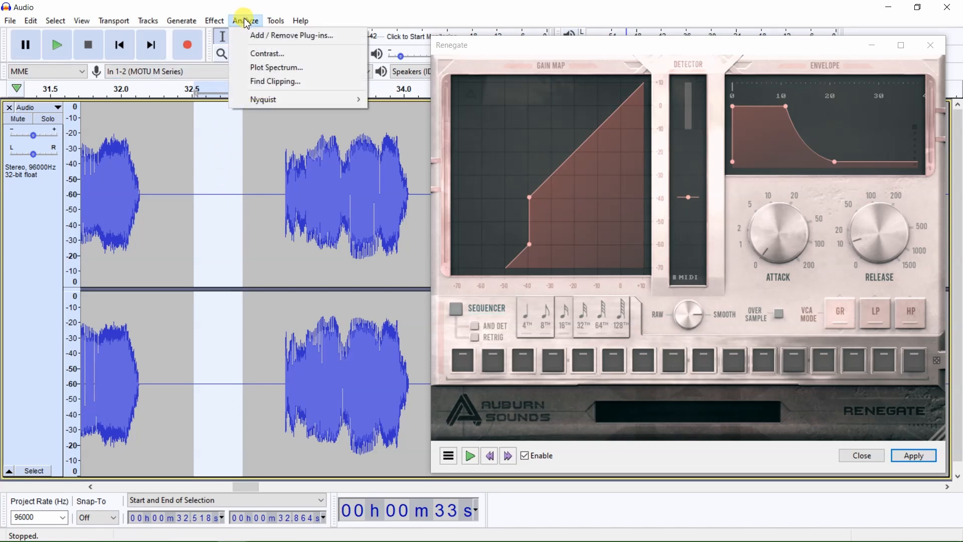
pyautogui.moveTo(267, 53)
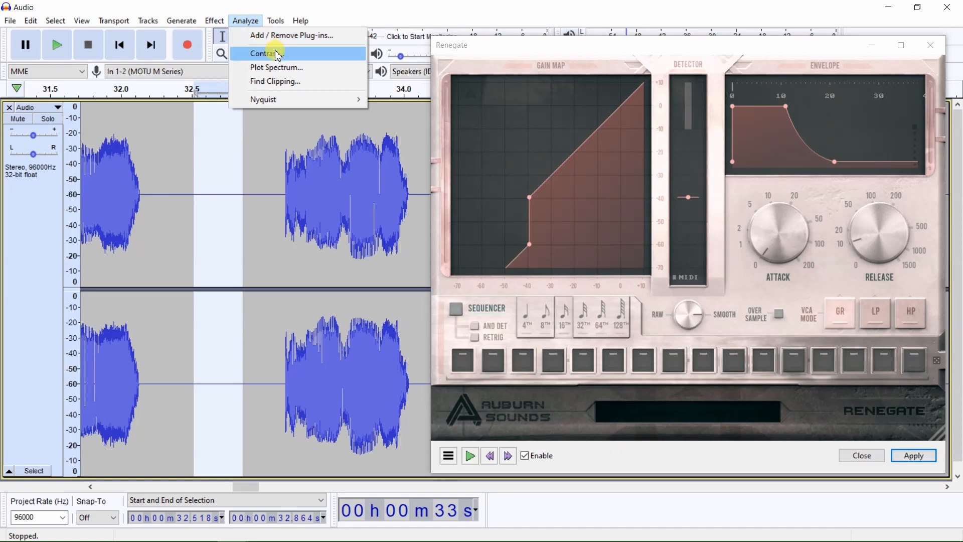
pyautogui.click(264, 53)
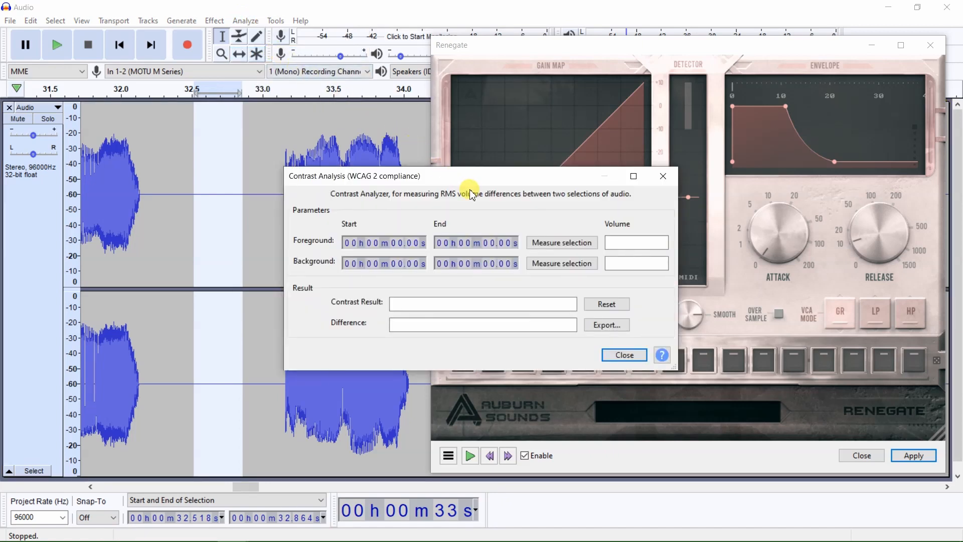
pyautogui.moveTo(560, 242)
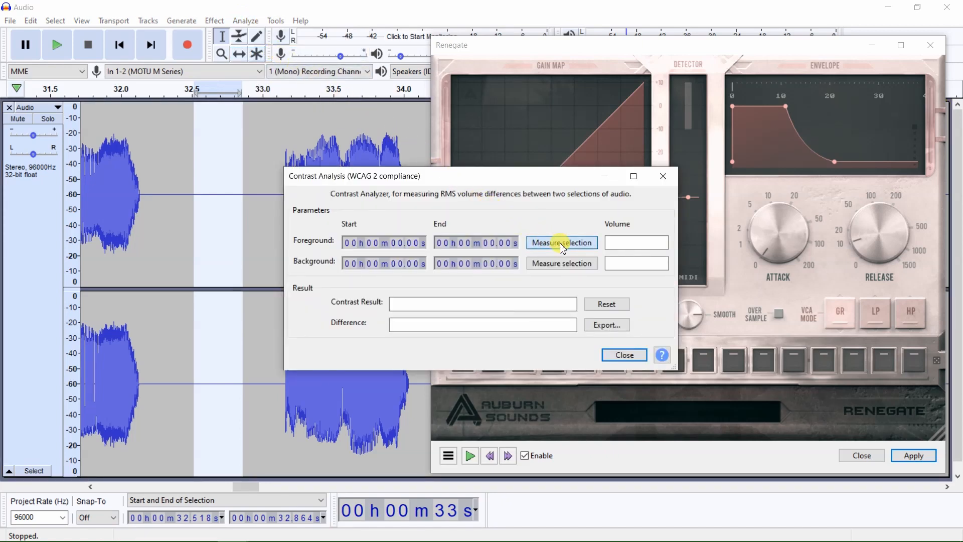
pyautogui.click(561, 242)
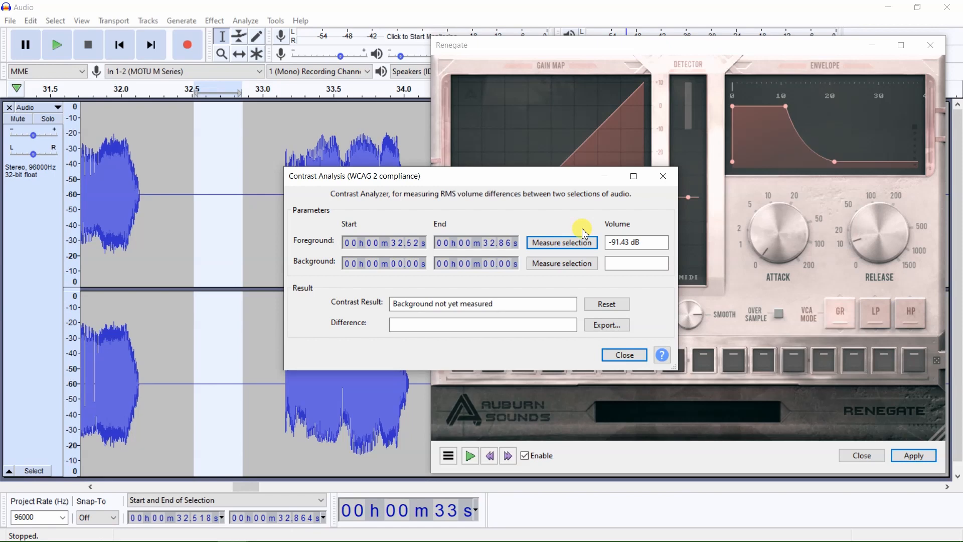
pyautogui.moveTo(582, 229)
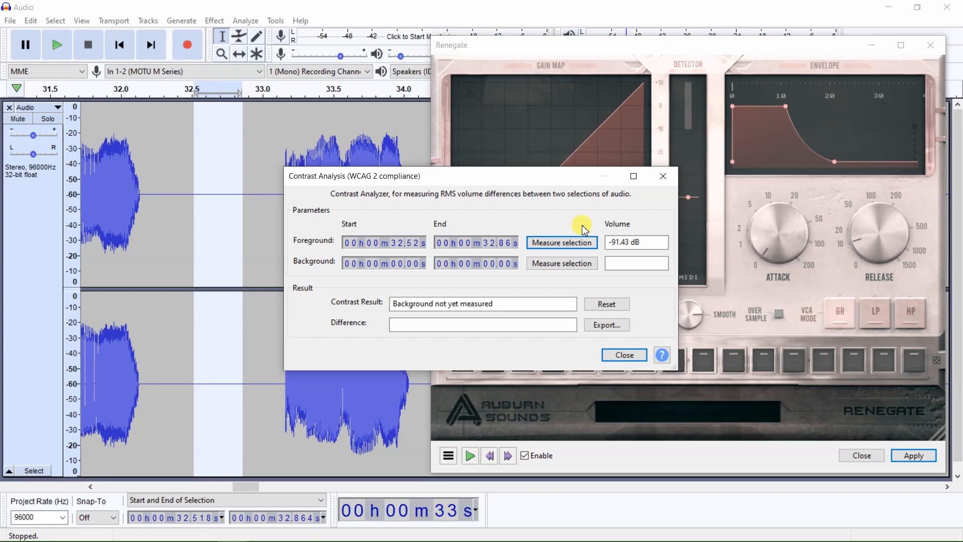